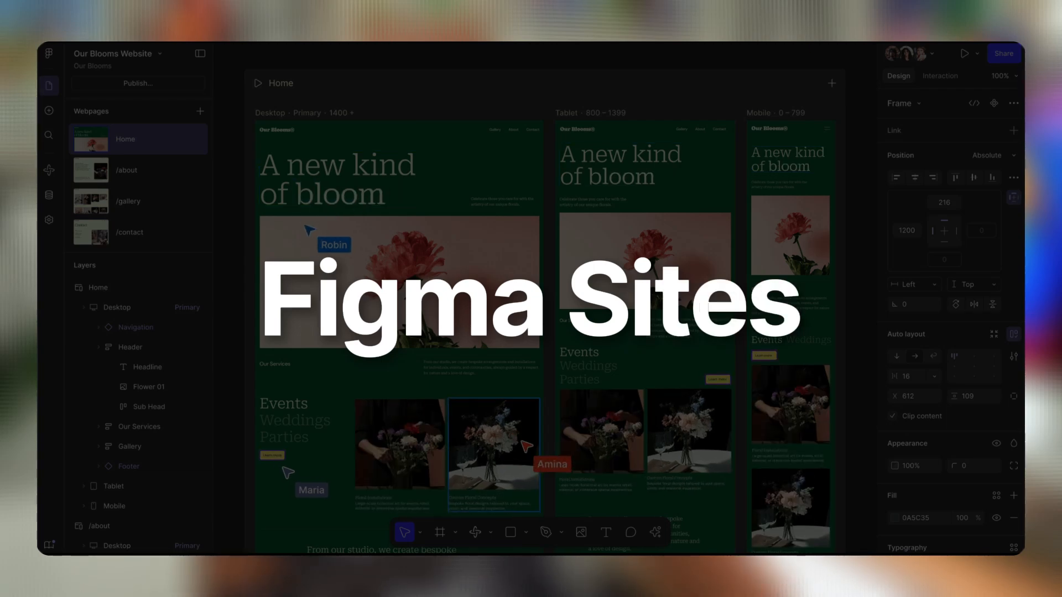
Publish the four-page Our Blooms Website from the Publish site panel.
click(137, 83)
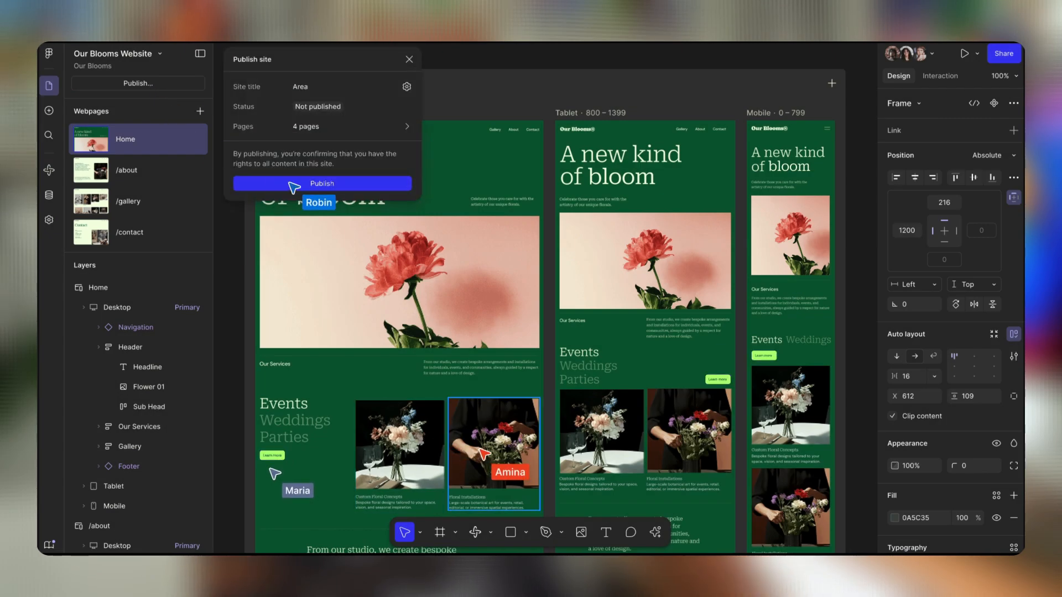
click(322, 182)
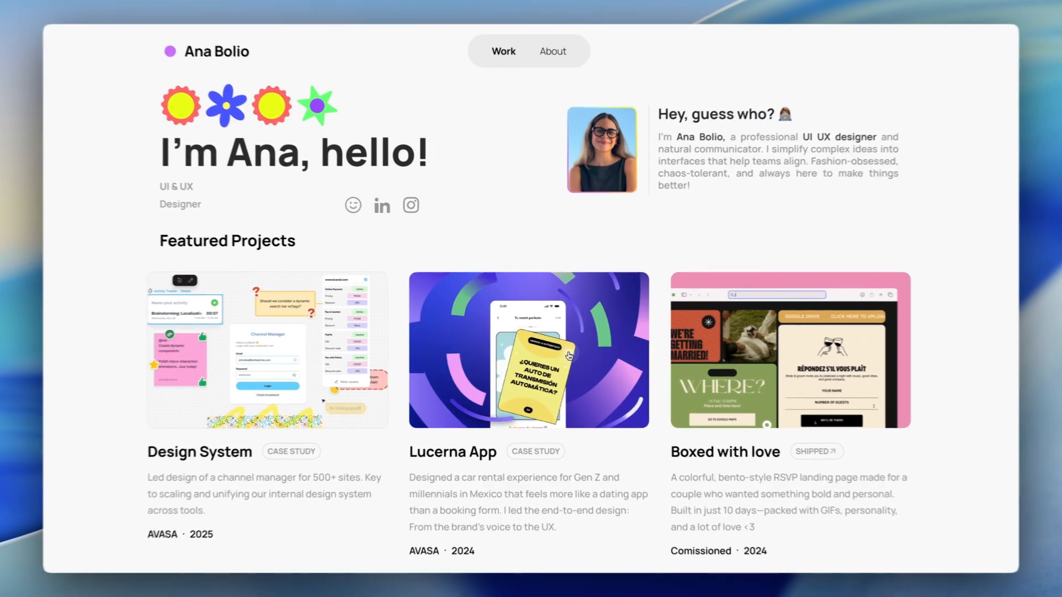
scroll(down, 3)
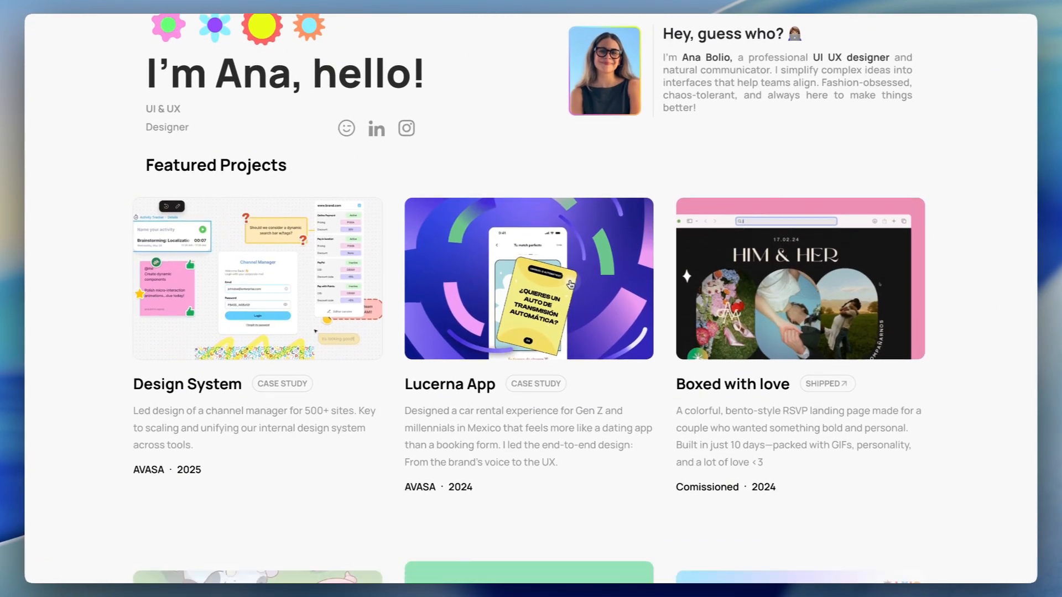
scroll(down, 3)
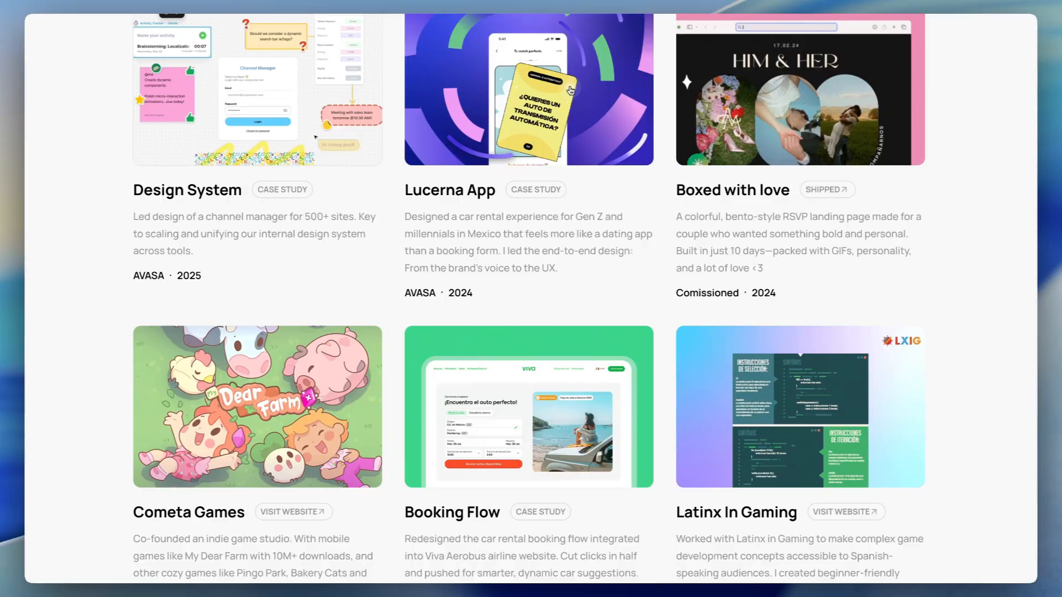
scroll(down, 3)
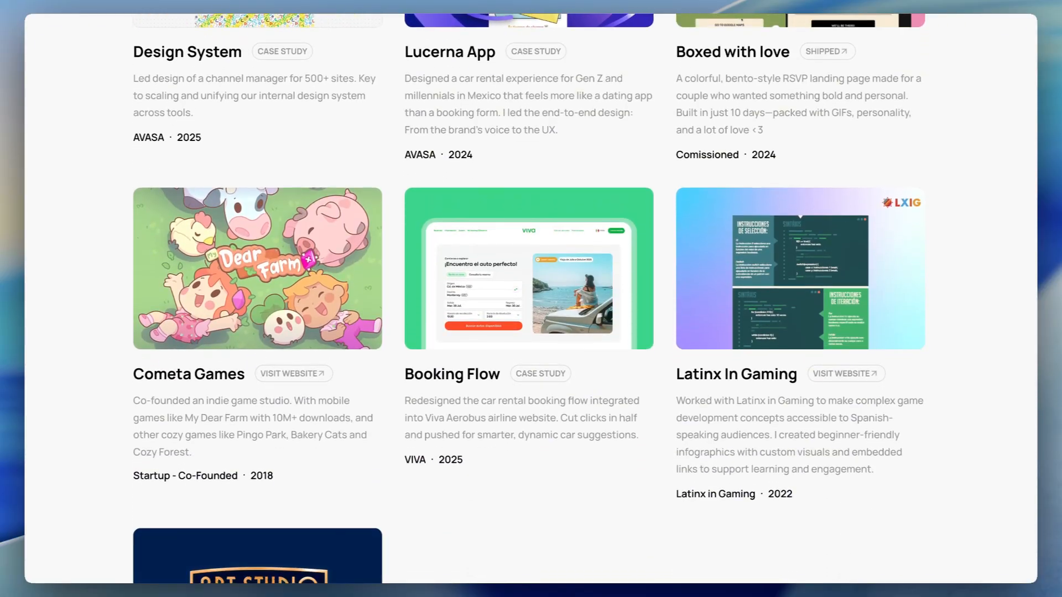
scroll(down, 3)
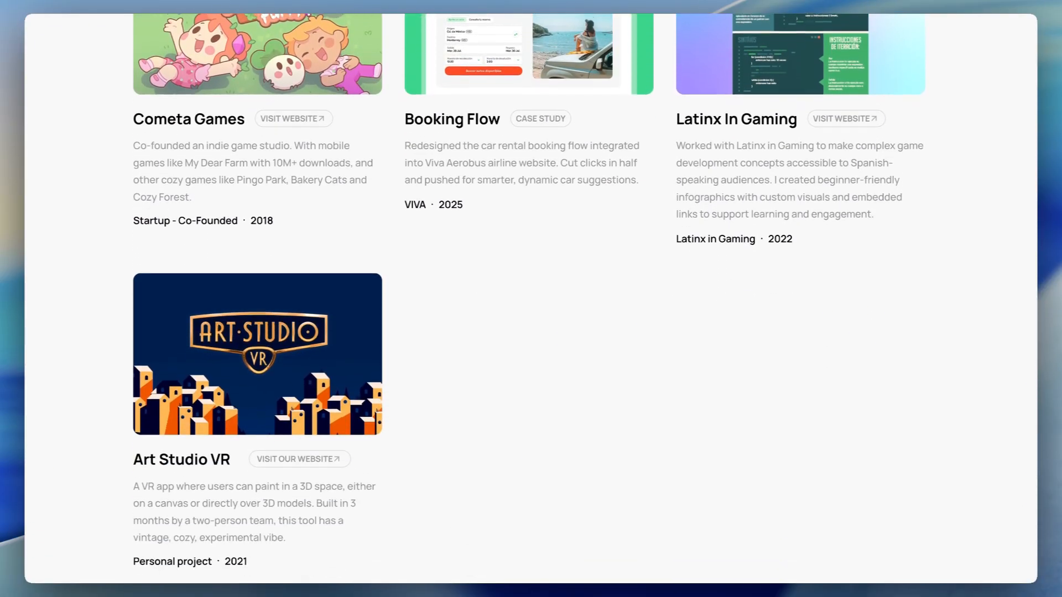
scroll(down, 3)
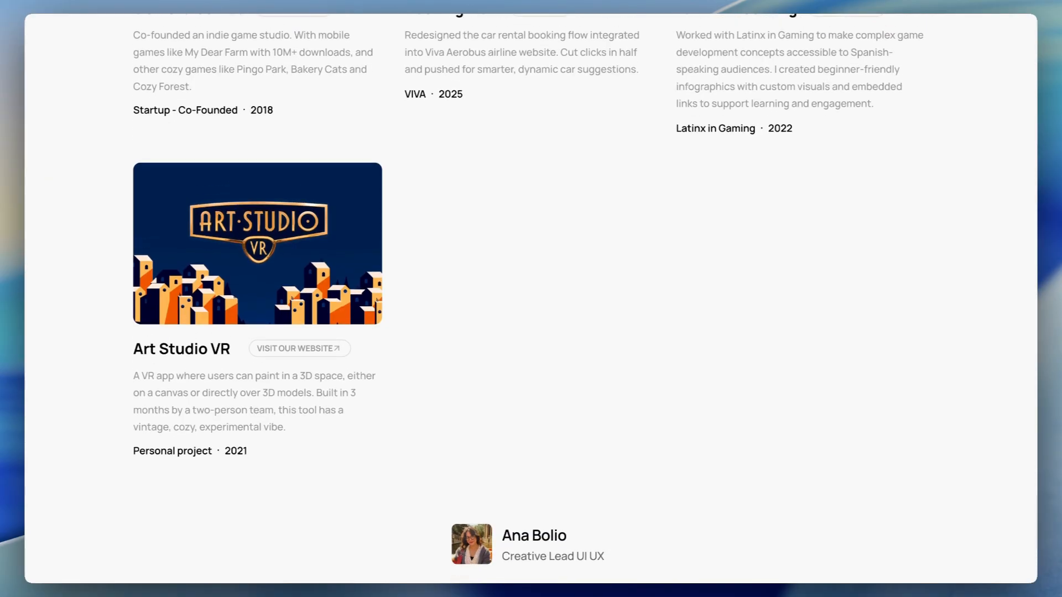
scroll(up, 3)
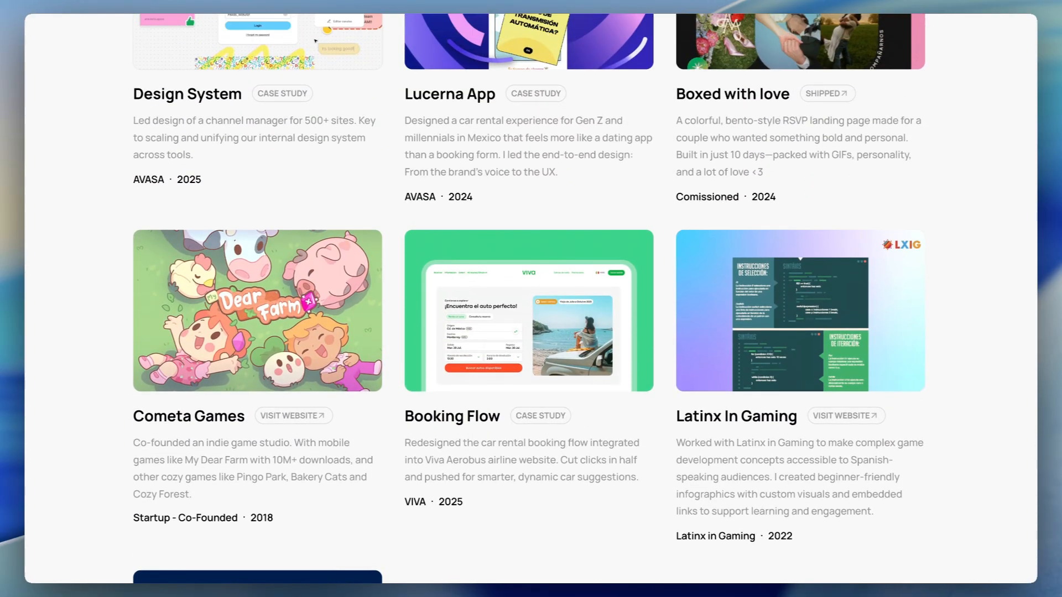
scroll(up, 3)
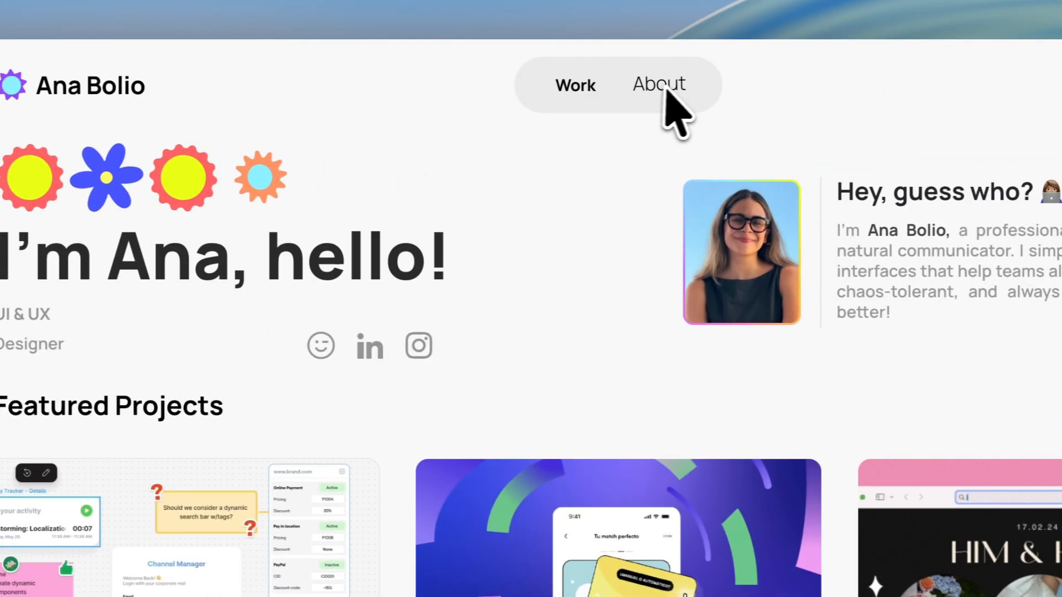
mouse_move(417, 345)
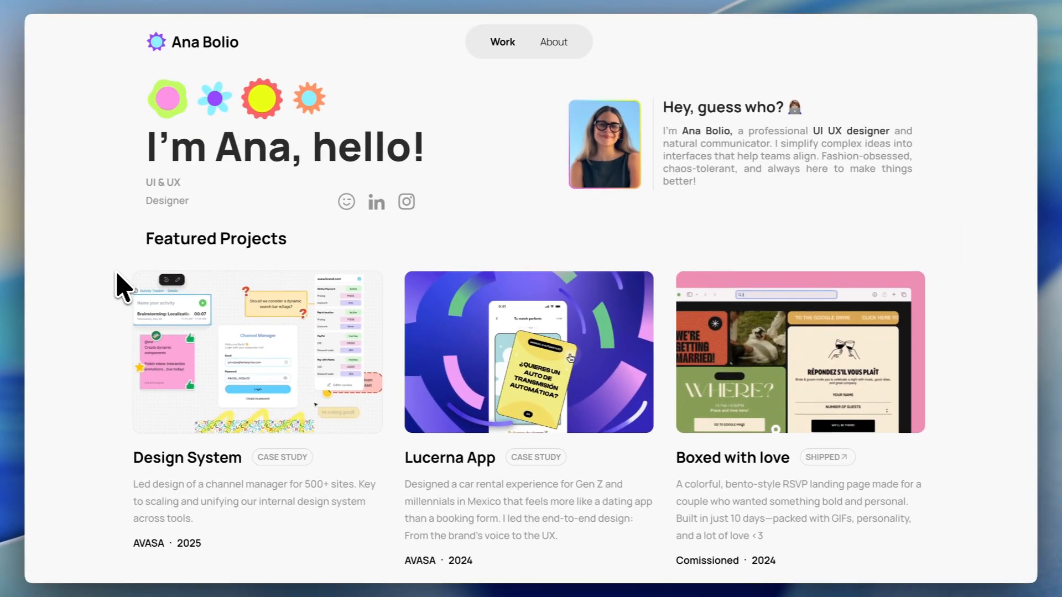
scroll(down, 3)
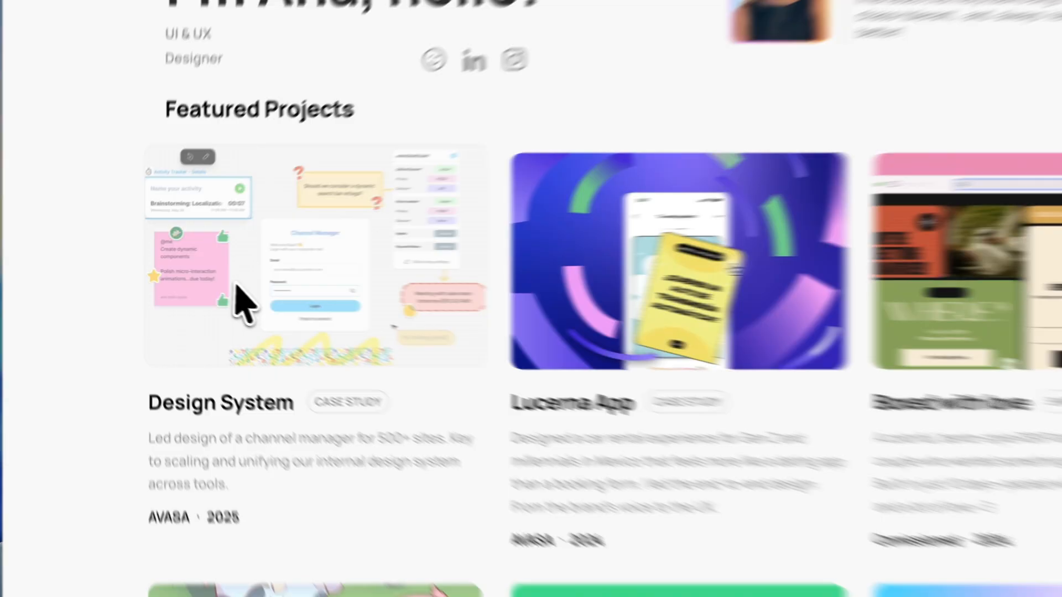
scroll(down, 3)
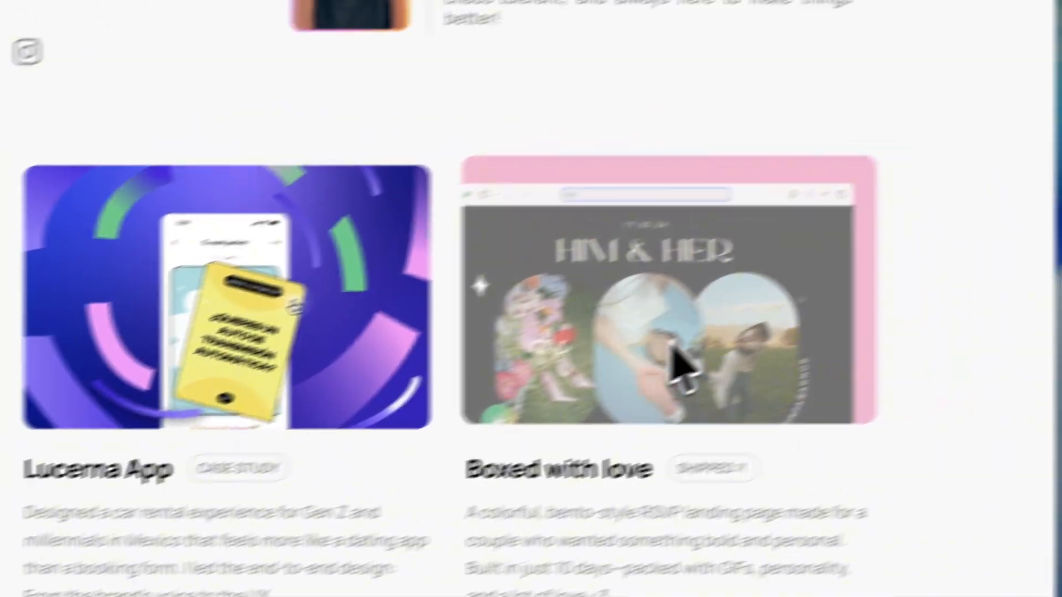
scroll(up, 3)
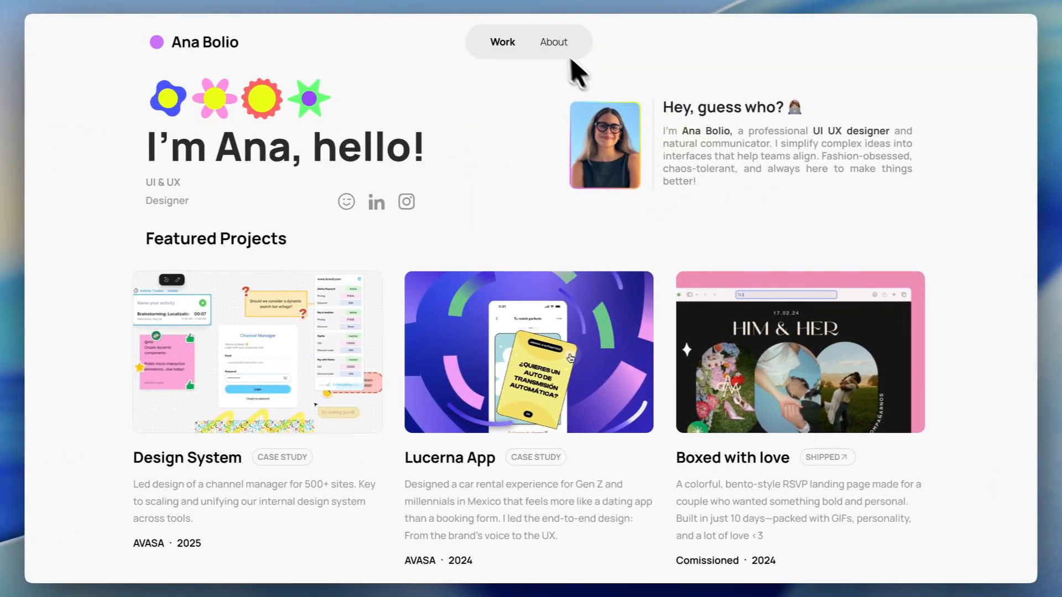
click(553, 42)
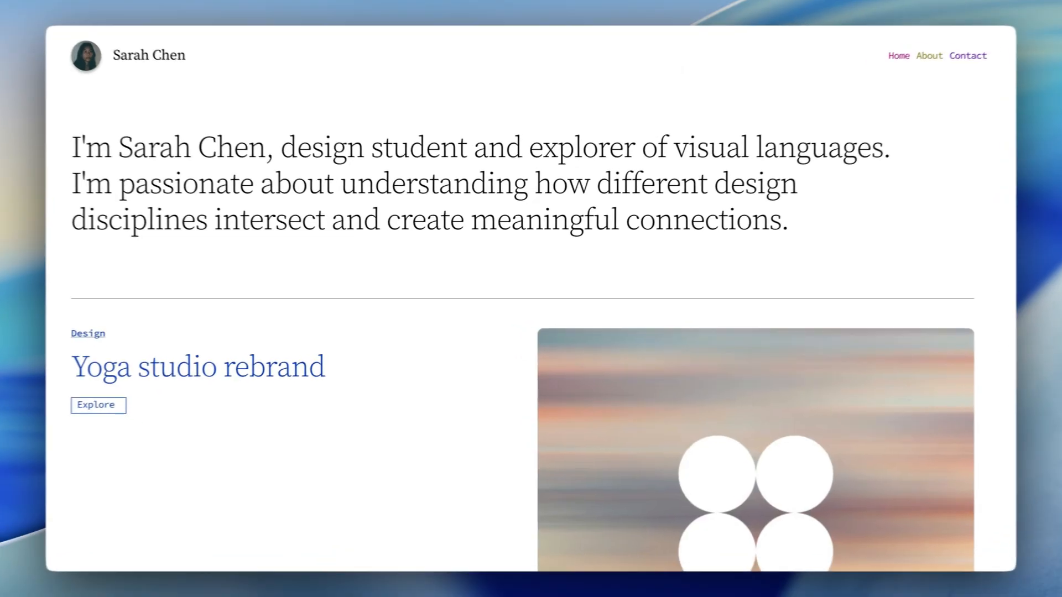
Scroll past the portfolio's project entries and explore the Echoes of Italy photography project.
scroll(down, 3)
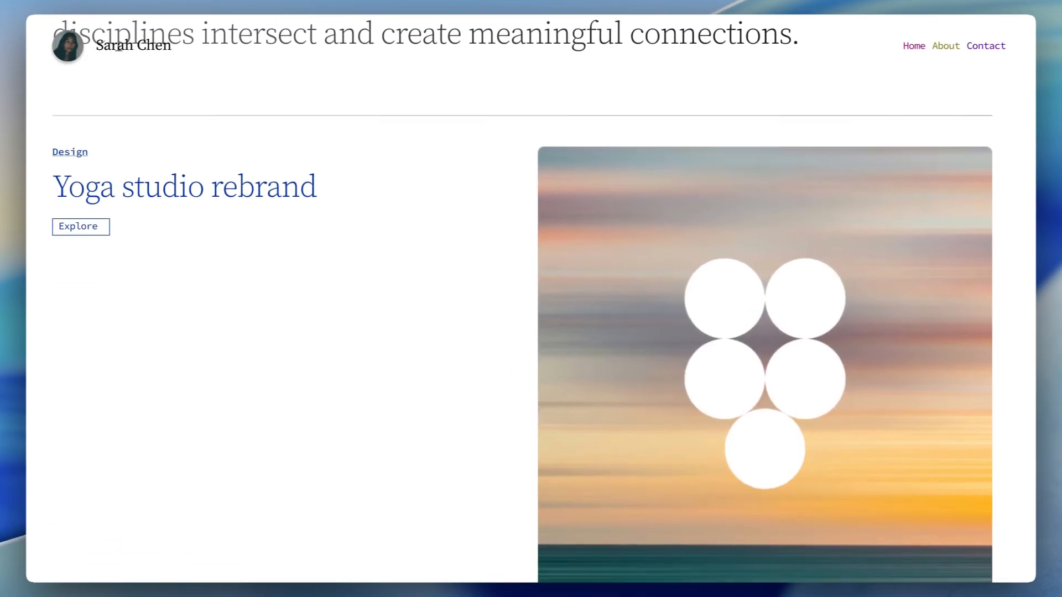
scroll(down, 3)
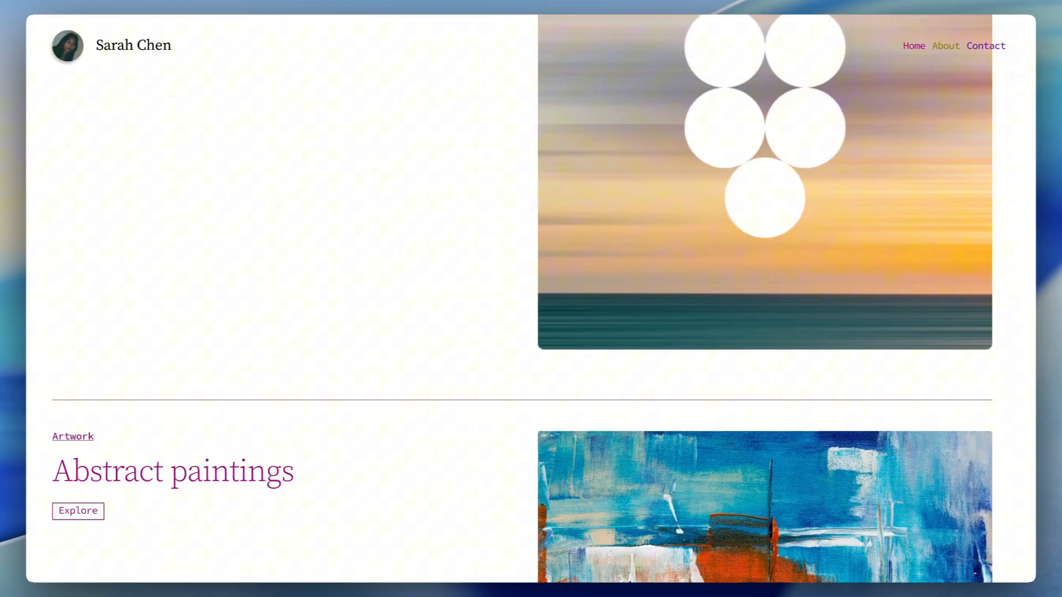
scroll(down, 3)
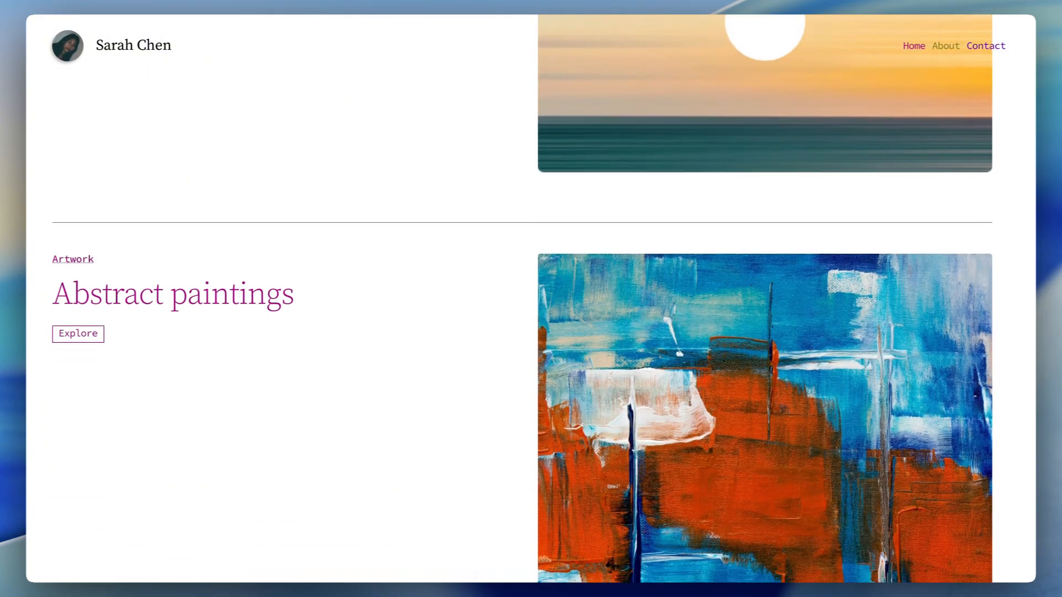
scroll(down, 3)
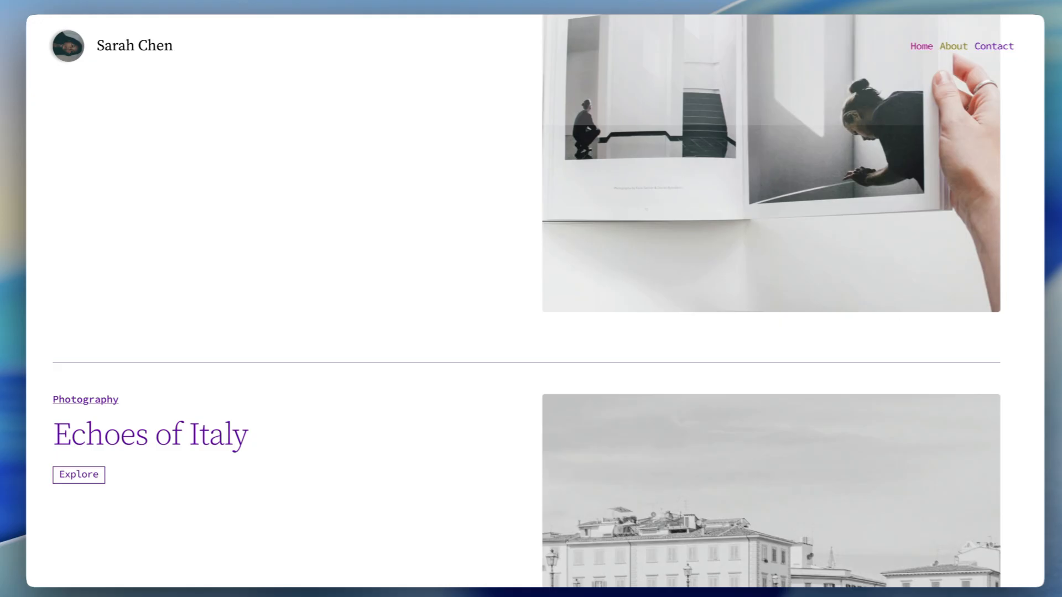
click(79, 474)
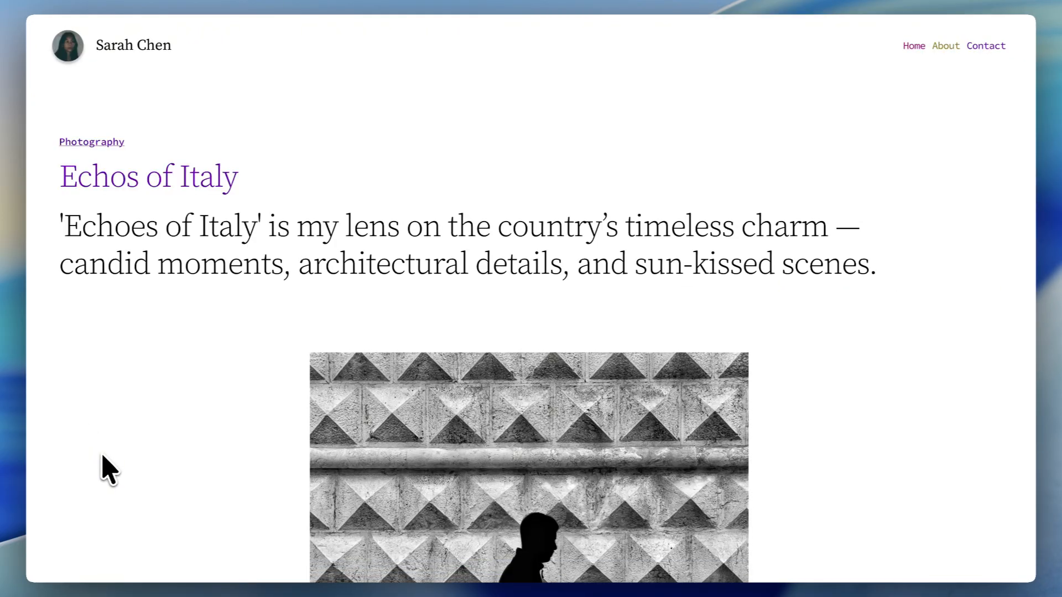
scroll(down, 3)
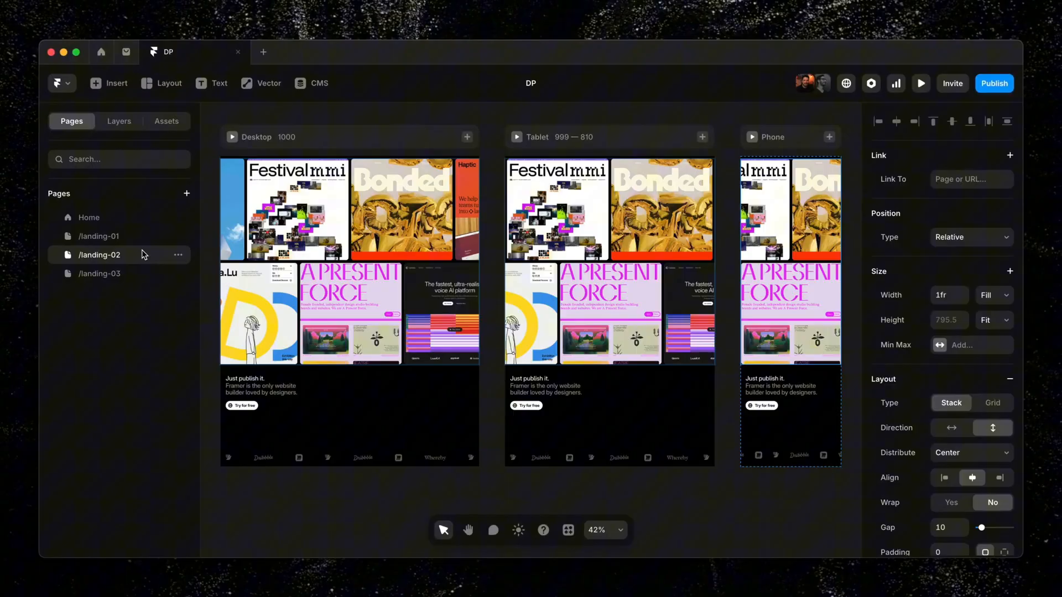
mouse_move(143, 275)
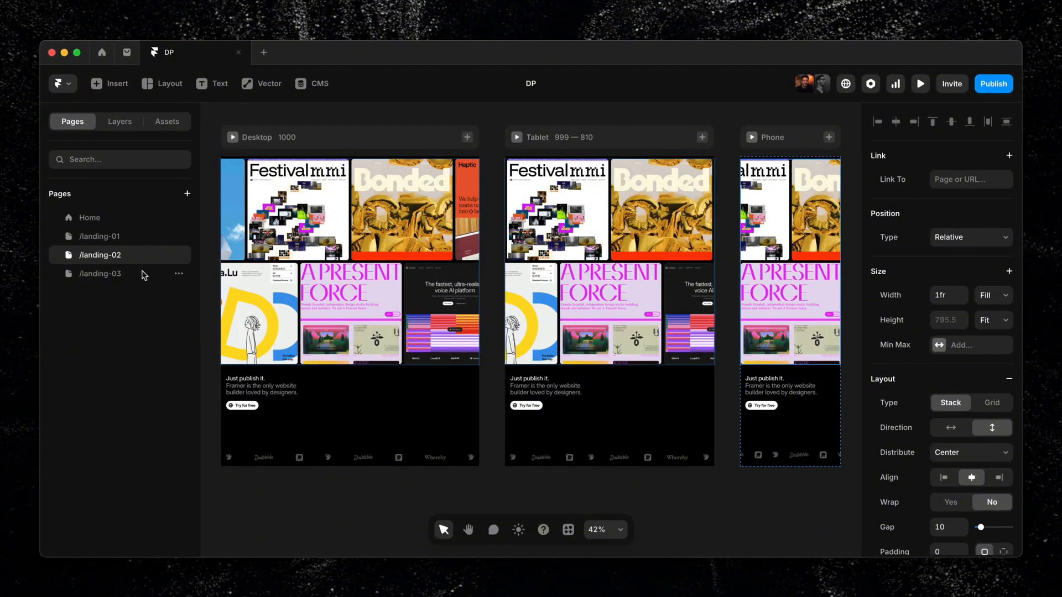
Switch the DP project from /landing-02 to the /landing-03 page.
click(101, 273)
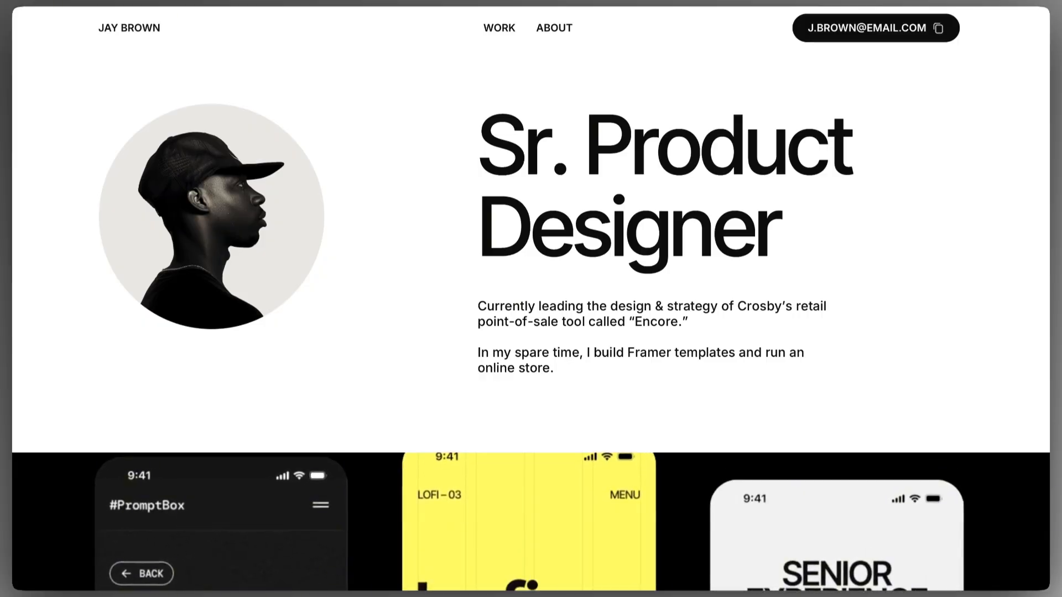
Scroll past Featured work into the Olio Noir case study's challenge and process sections.
scroll(right, 3)
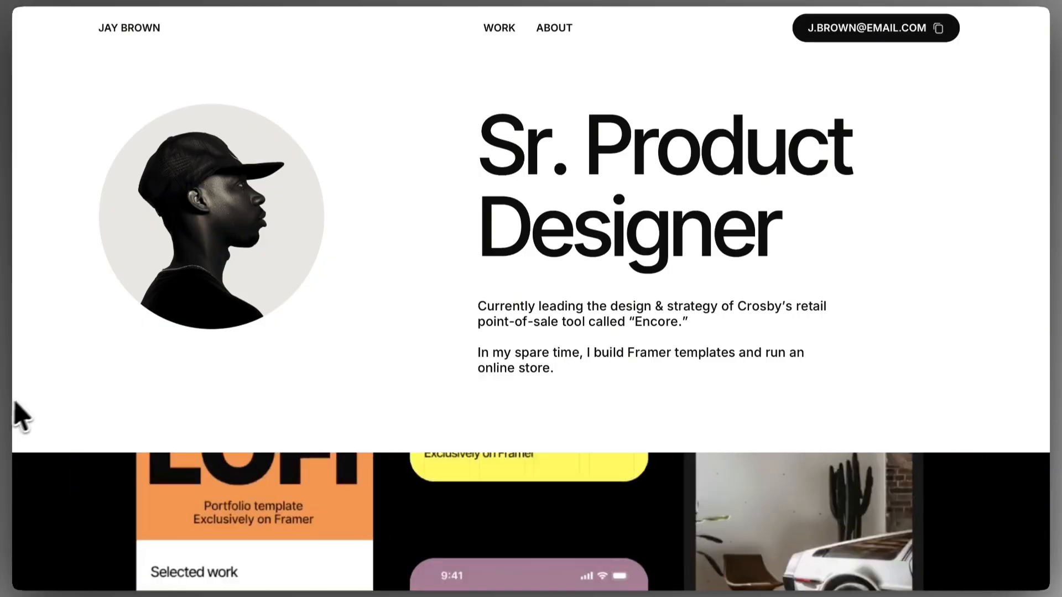
scroll(down, 3)
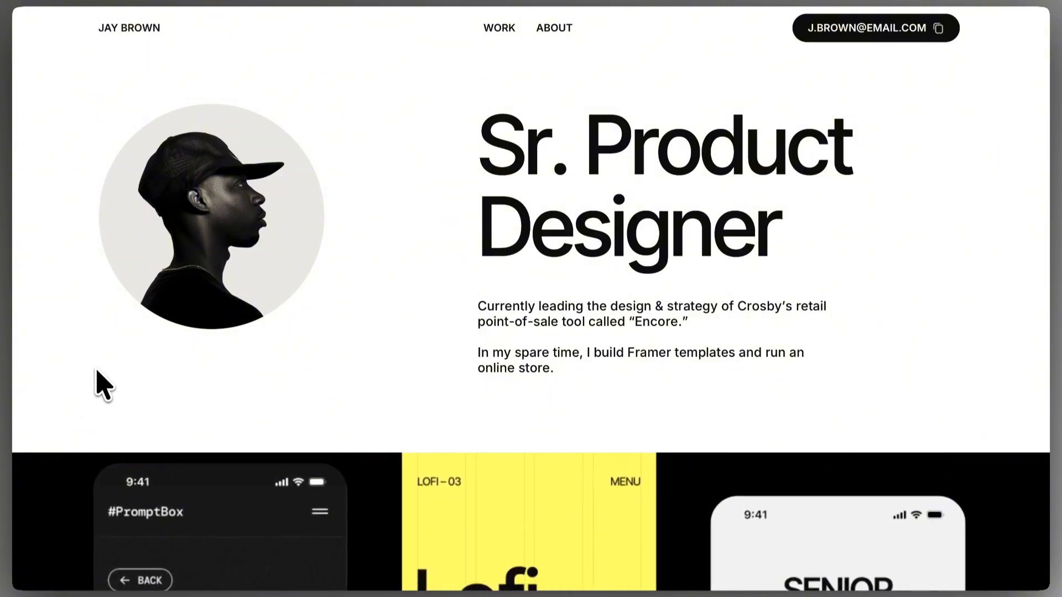
scroll(left, 3)
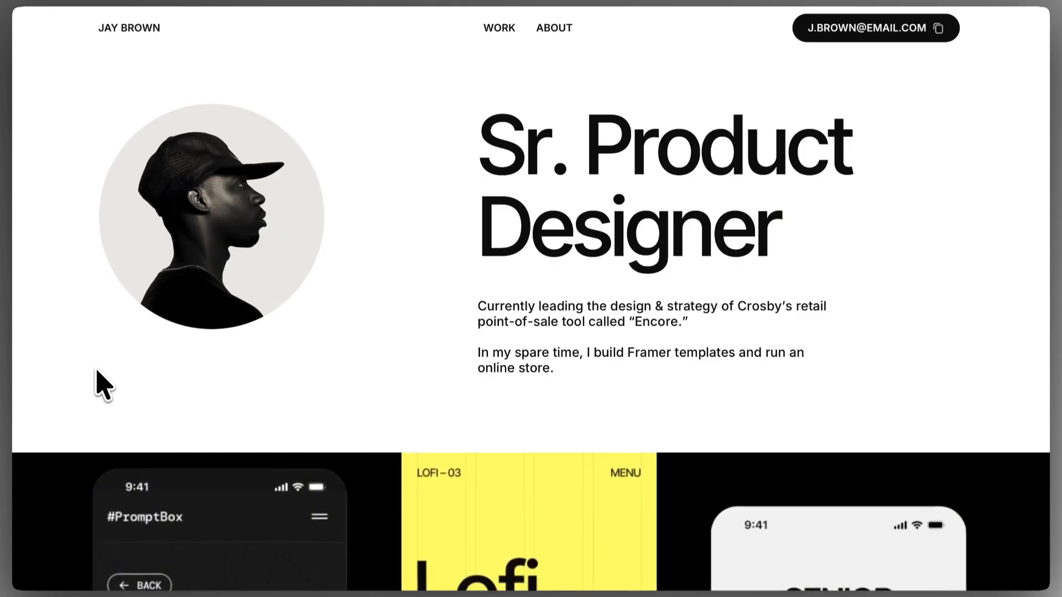
scroll(down, 3)
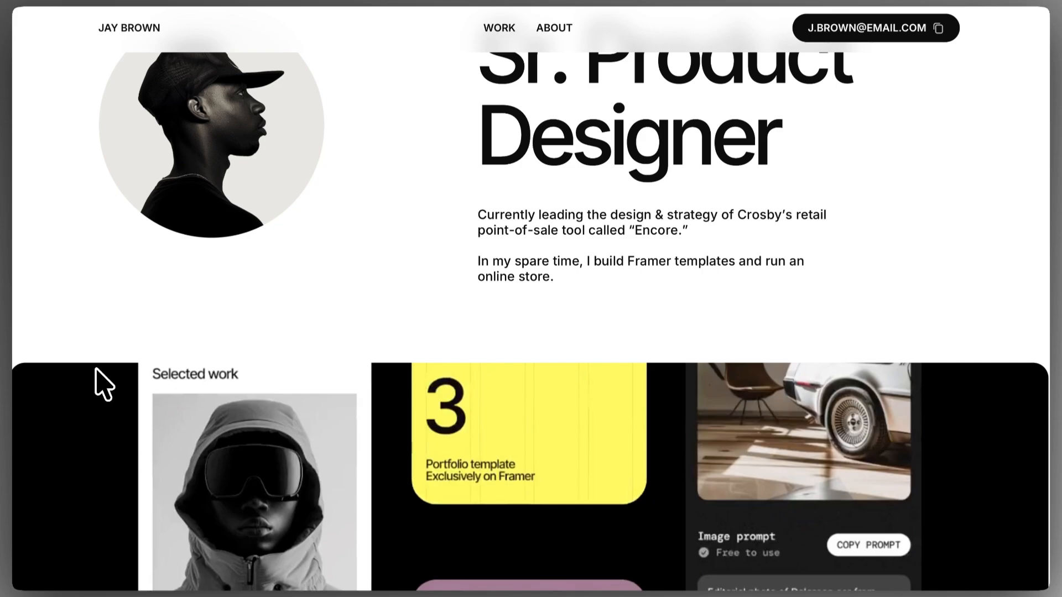
scroll(down, 3)
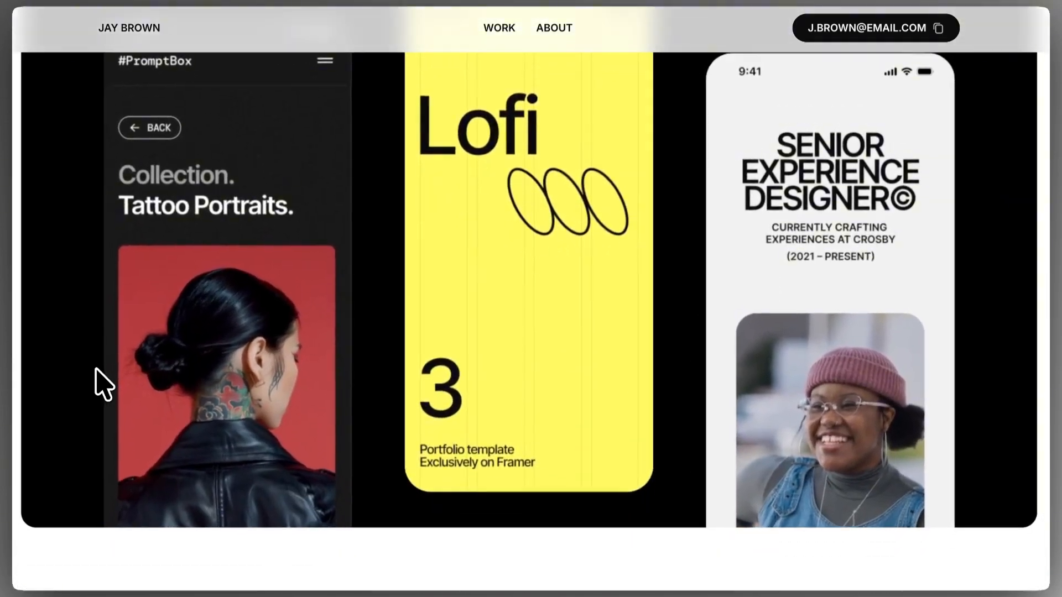
scroll(down, 3)
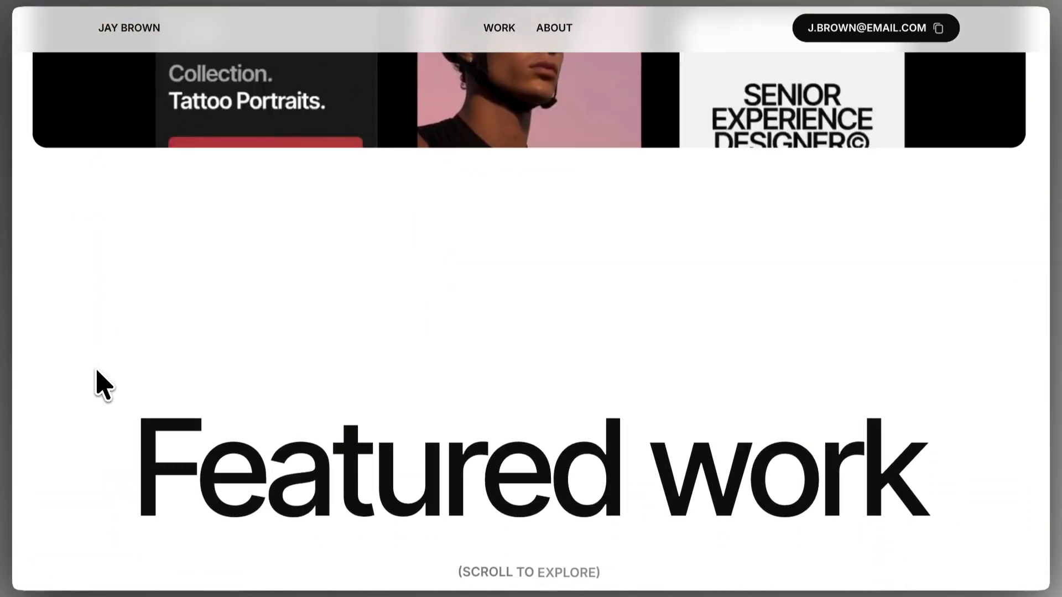
scroll(down, 3)
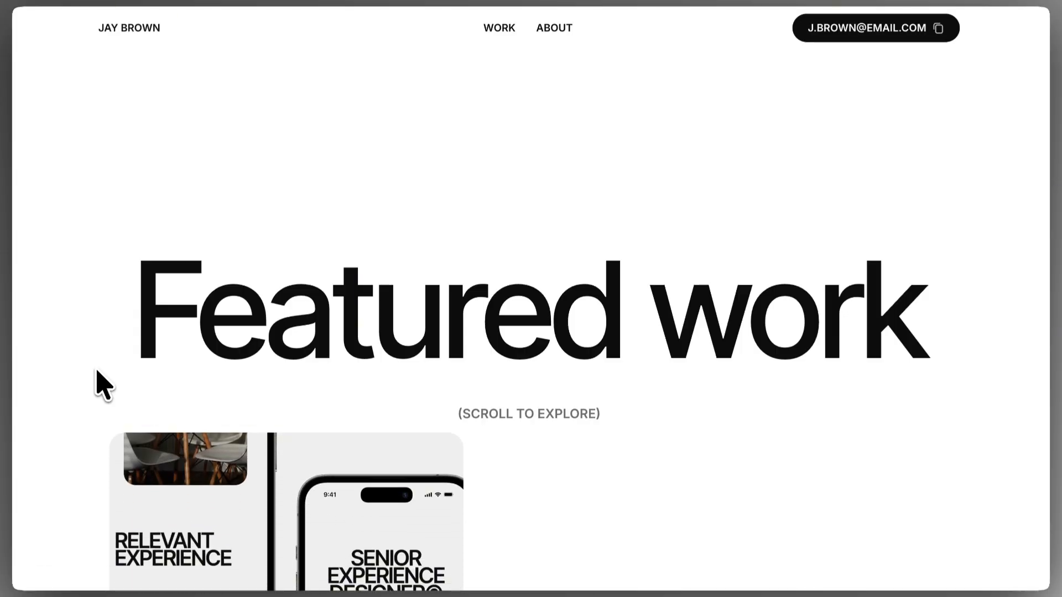
Continue through the Olio Noir case study down to its concept mockup screens.
scroll(down, 3)
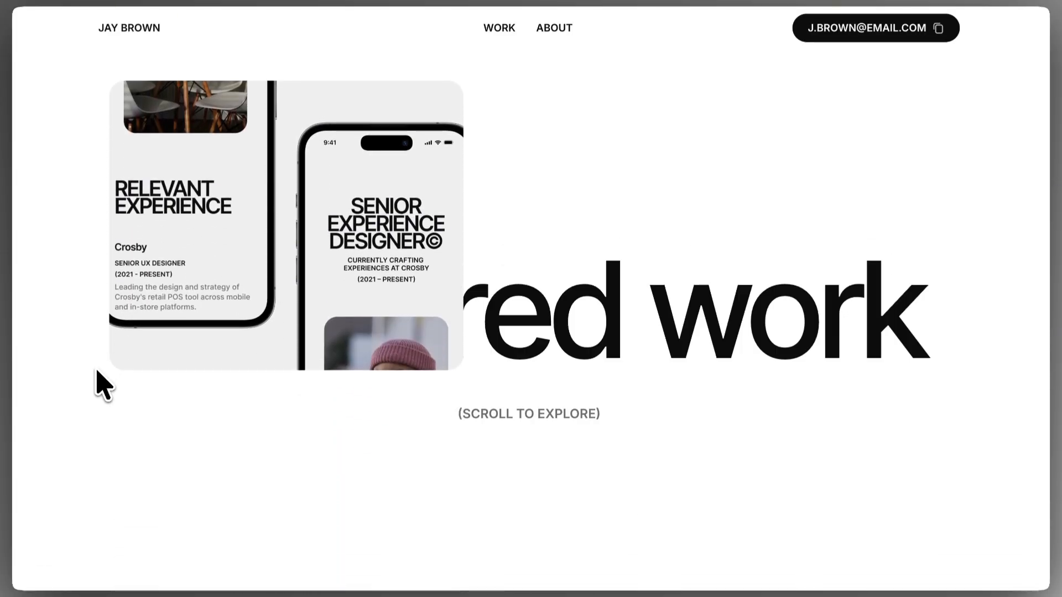
scroll(down, 3)
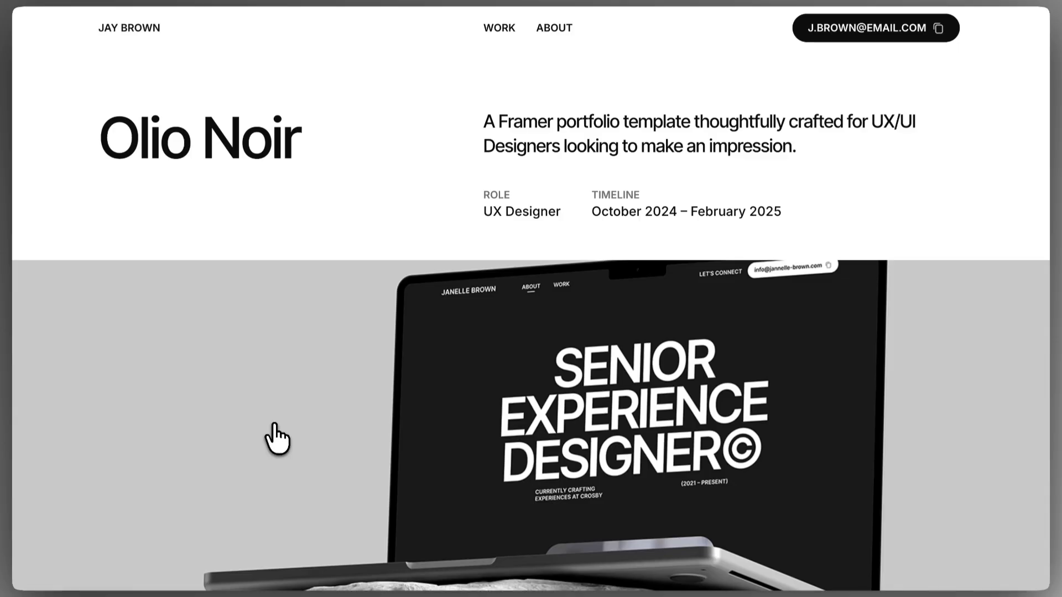
scroll(down, 3)
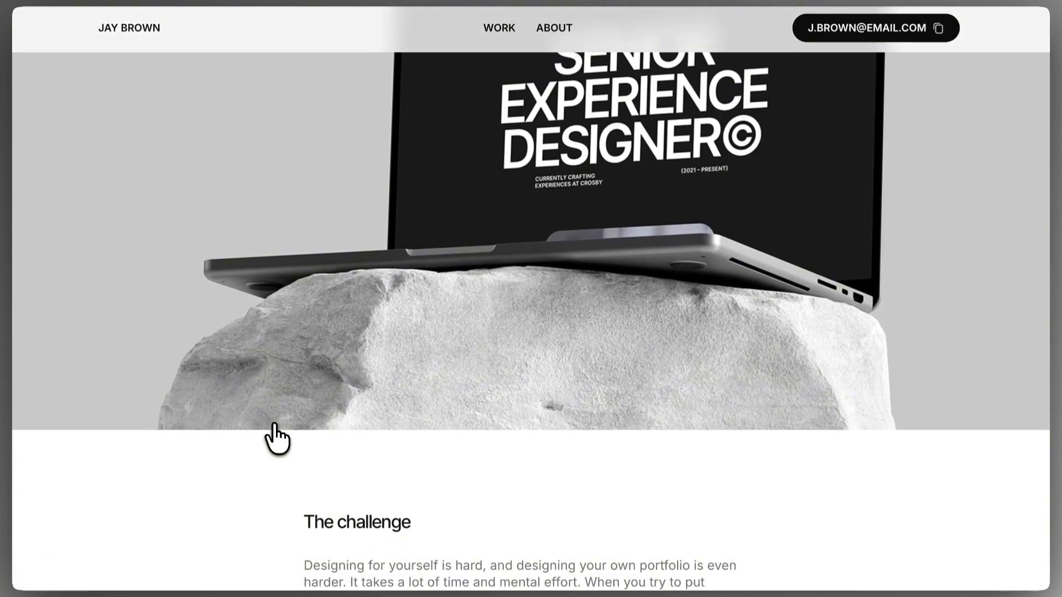
scroll(down, 3)
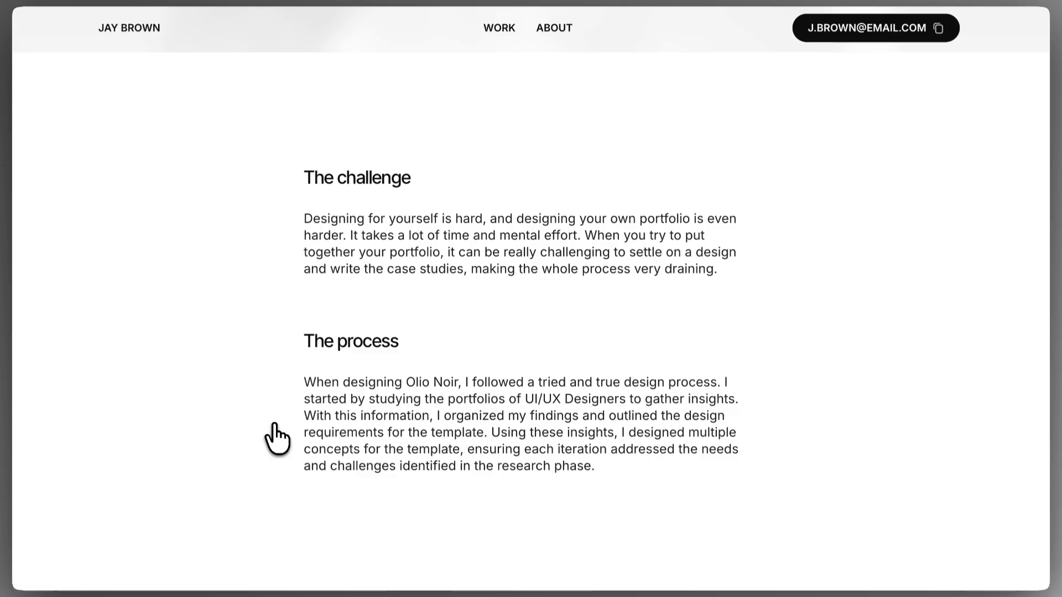
scroll(down, 3)
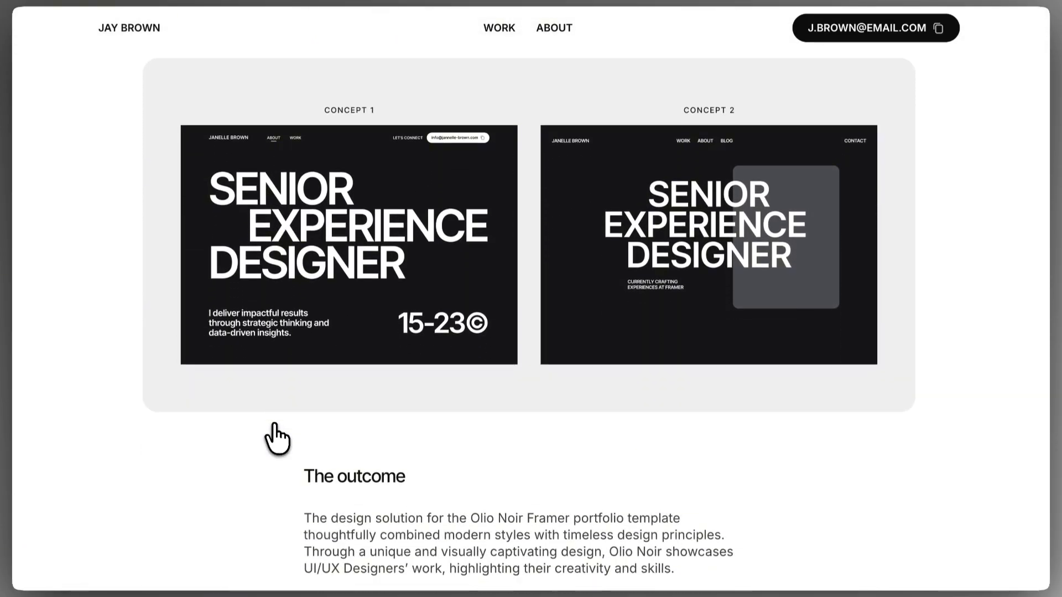
scroll(down, 3)
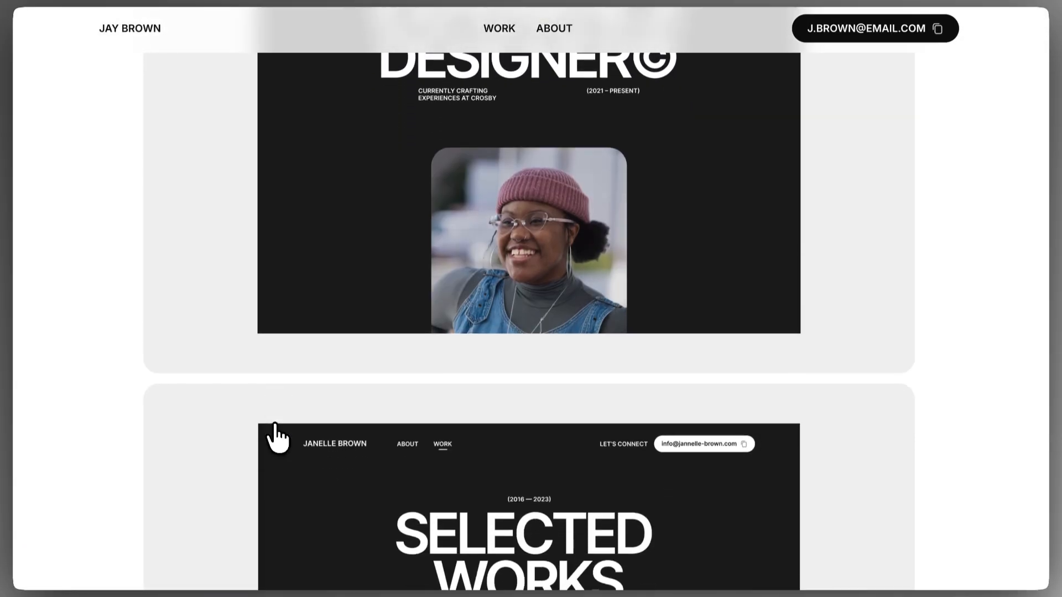
scroll(down, 3)
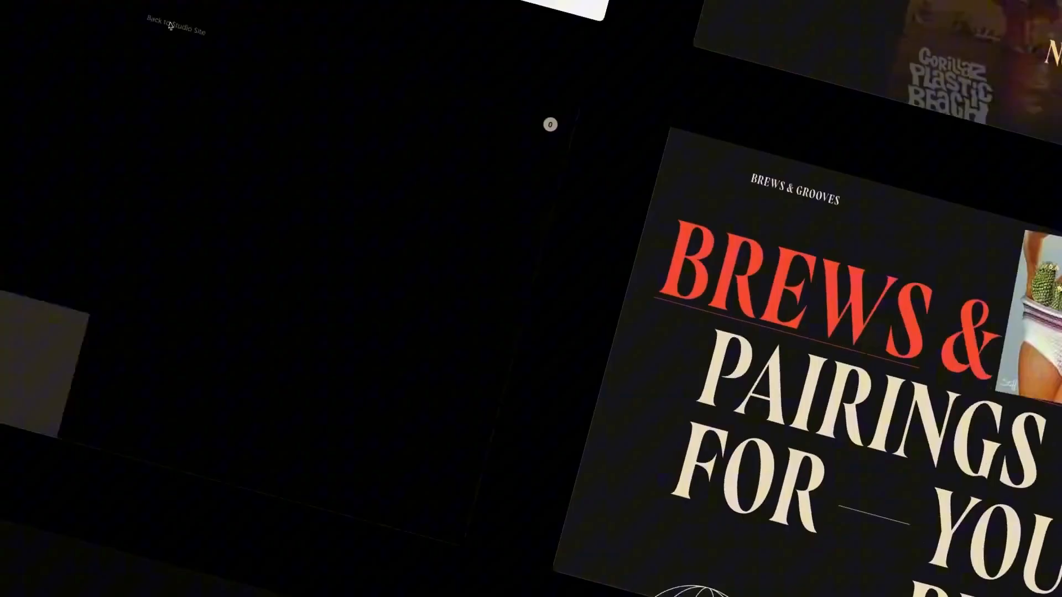
Preview the Alture Studio template from the Webflow templates gallery.
click(174, 30)
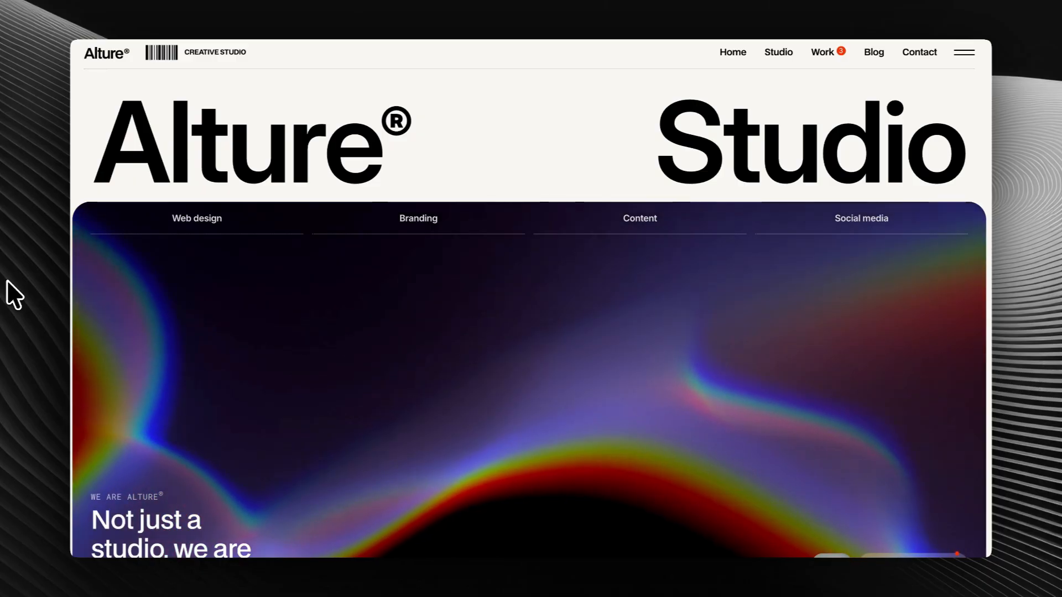
Scroll the Alture Studio page through its partners and why-work-with-us sections.
scroll(down, 3)
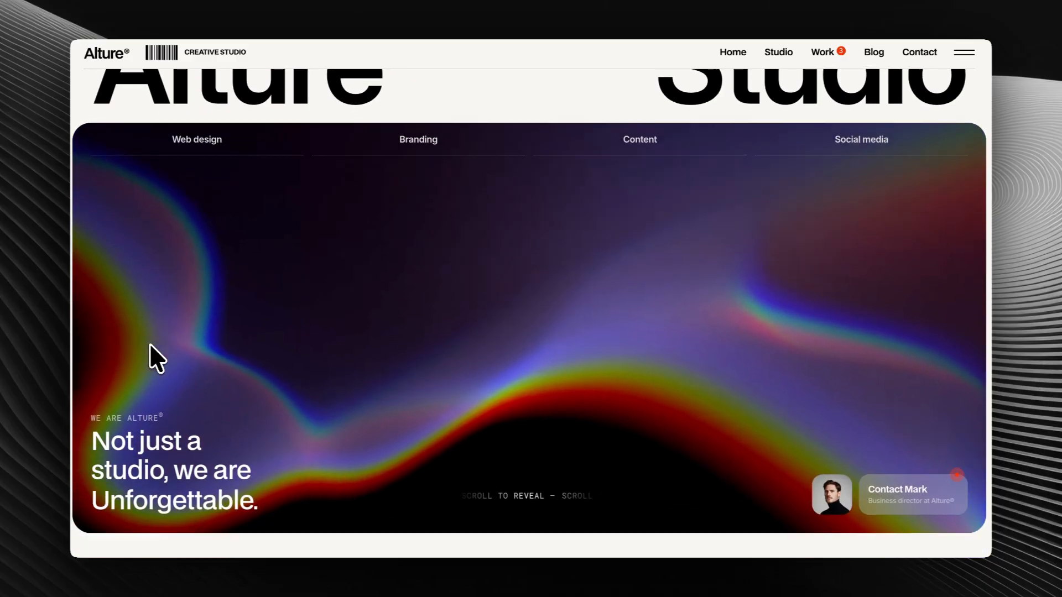
scroll(down, 3)
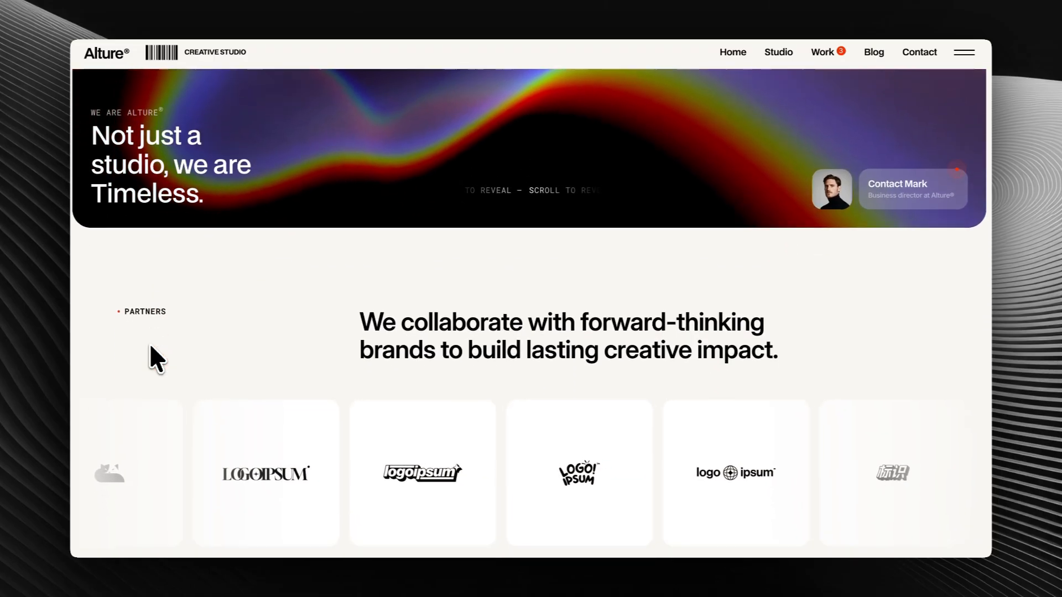
scroll(down, 3)
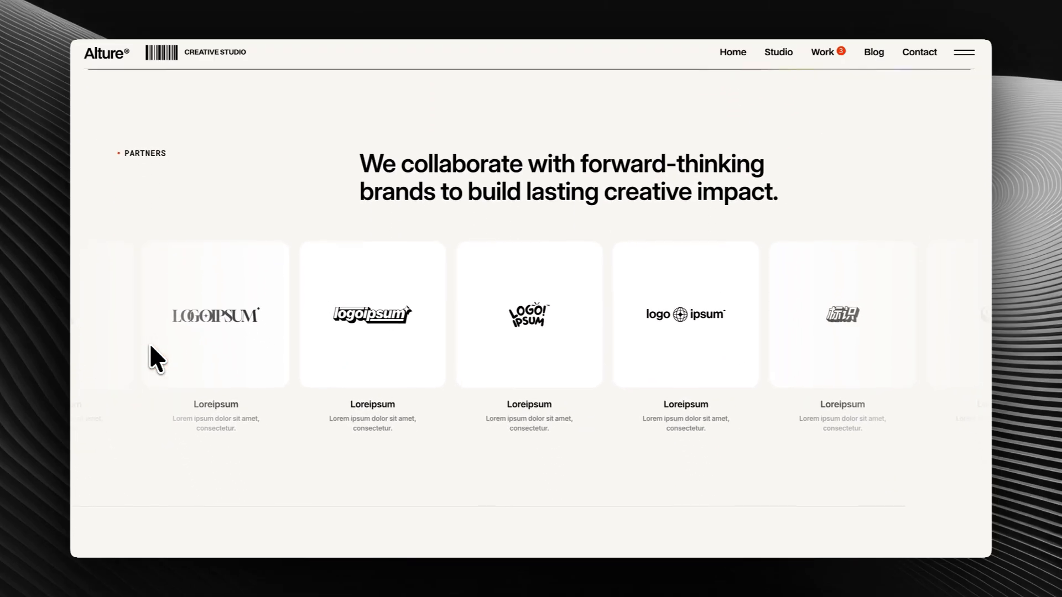
scroll(down, 3)
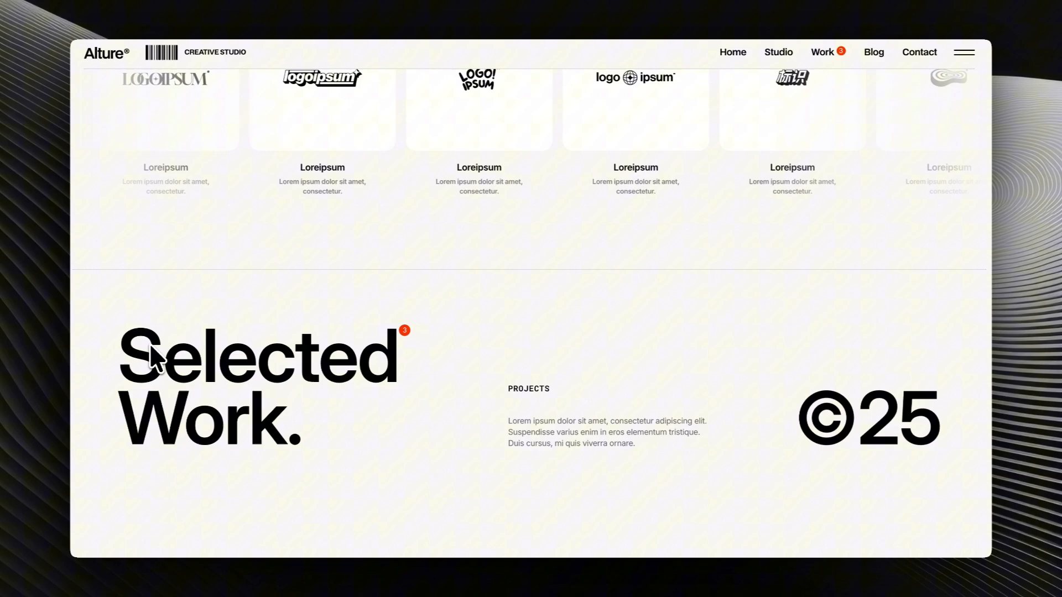
scroll(down, 3)
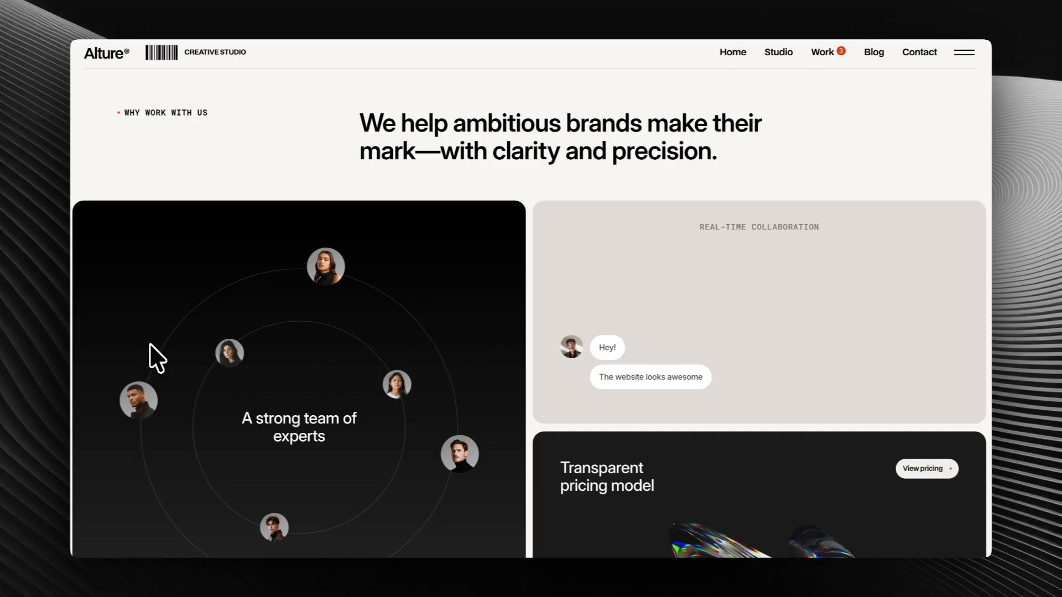
scroll(down, 3)
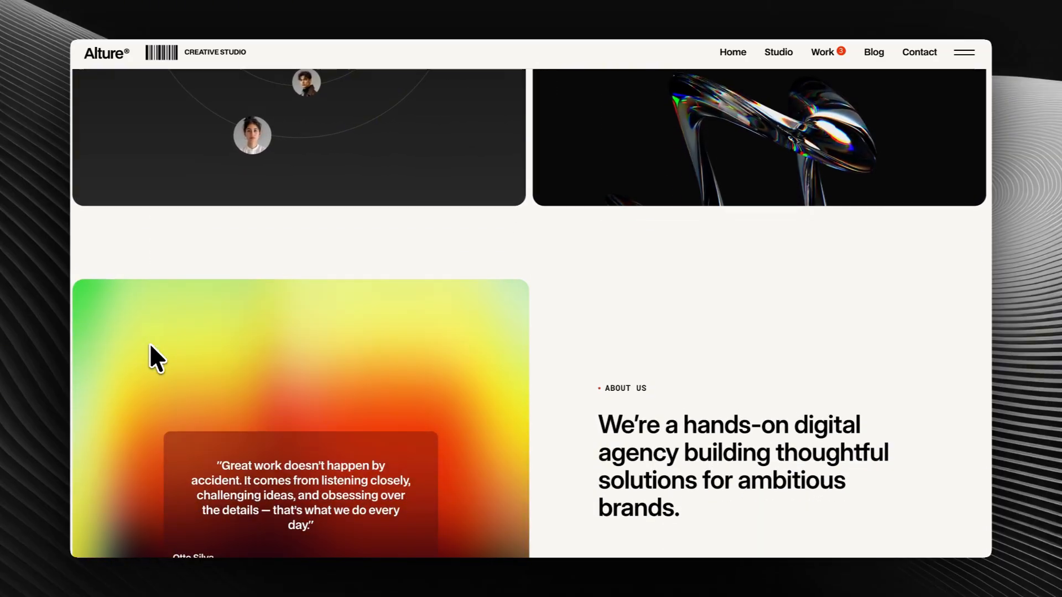
Continue down past the services and about sections to the showreel.
scroll(down, 3)
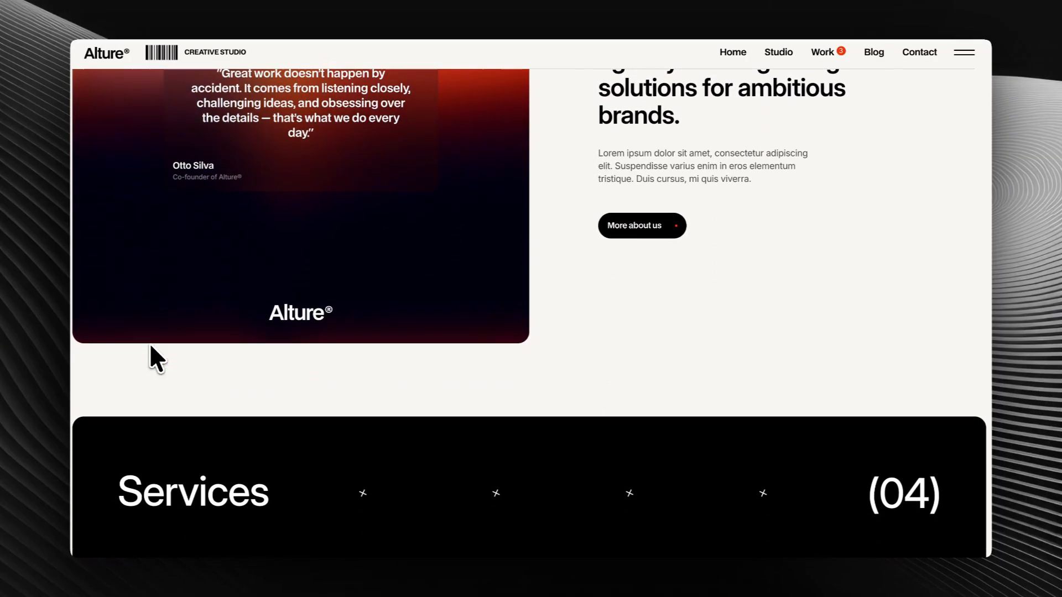
scroll(down, 3)
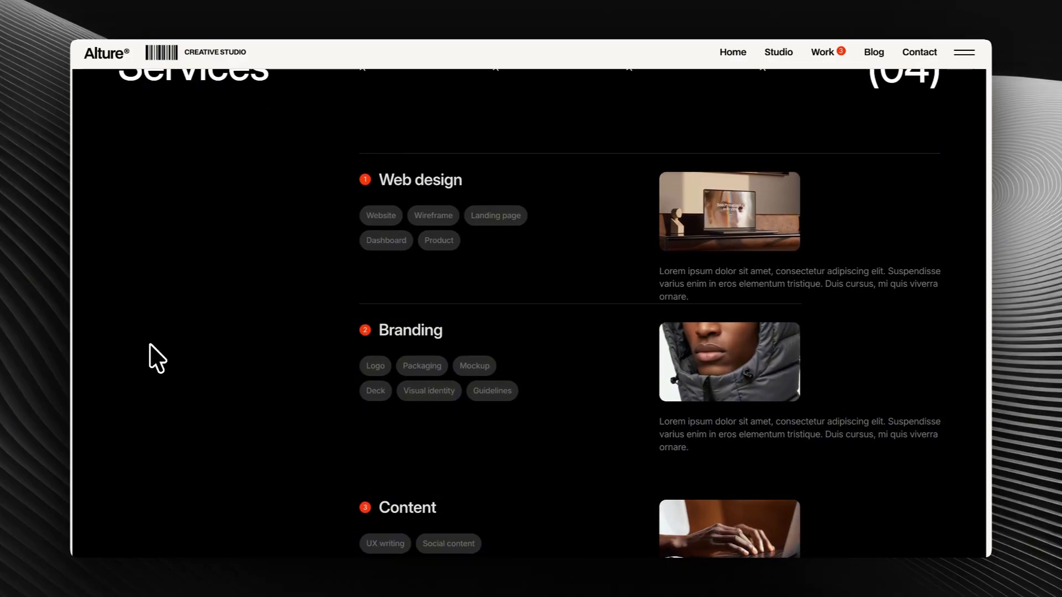
scroll(down, 3)
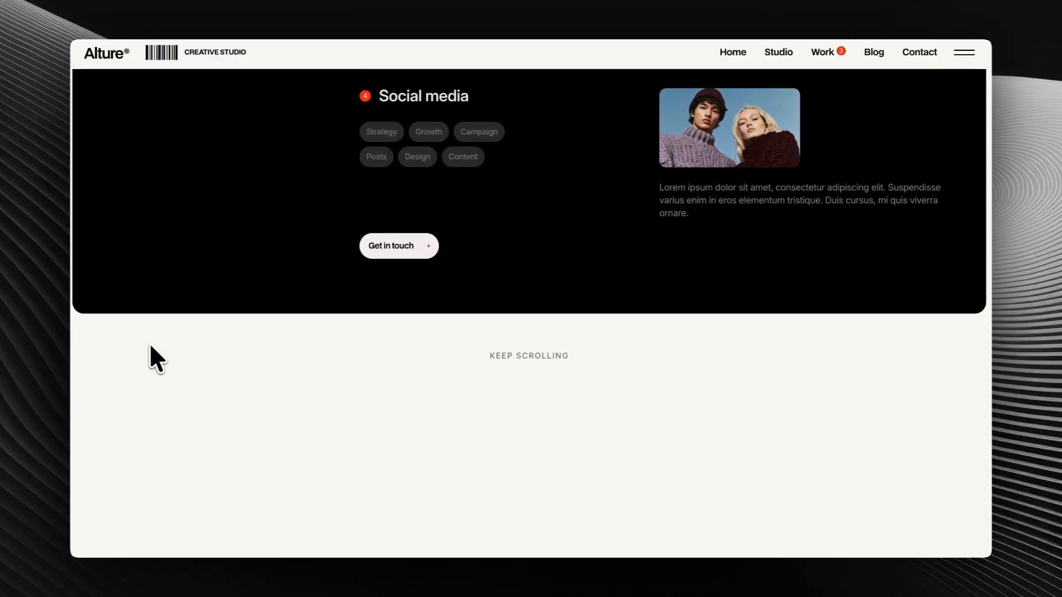
scroll(down, 3)
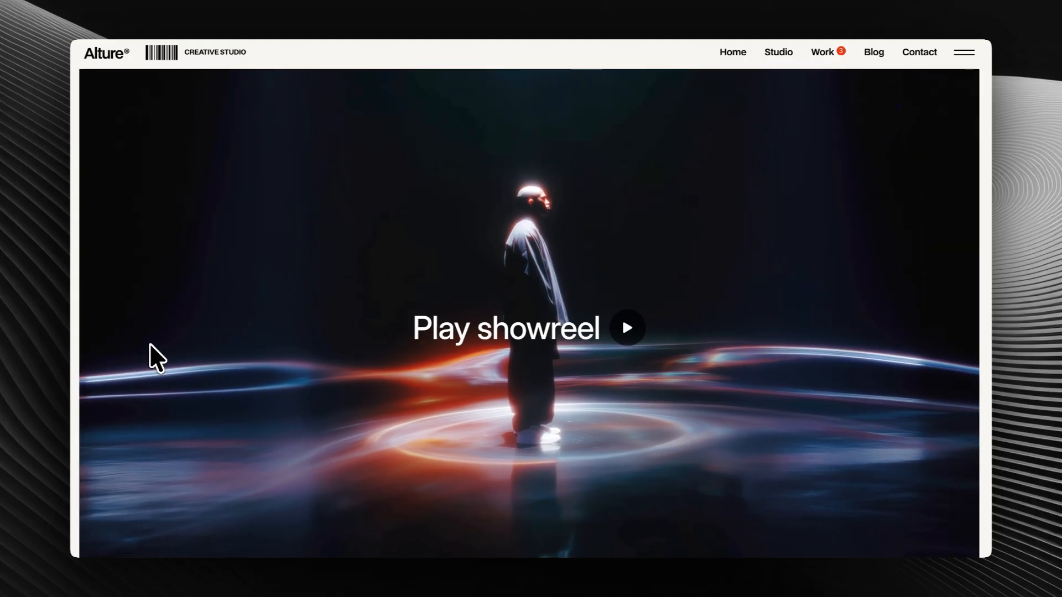
scroll(down, 3)
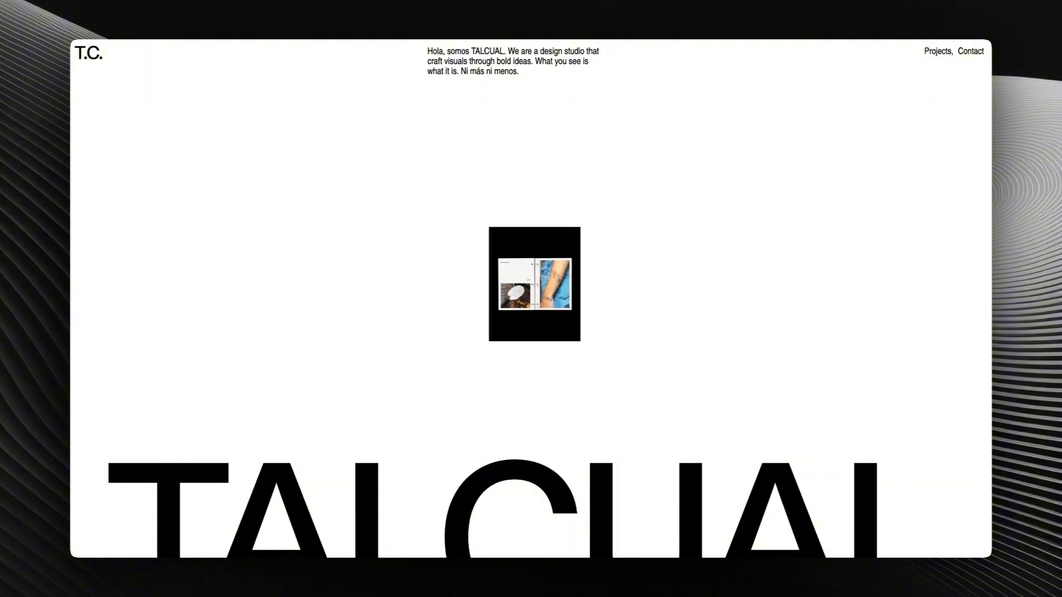
Scroll the TALCUAL site past its intro to the numbered La Martinuca and HOKA projects.
scroll(down, 3)
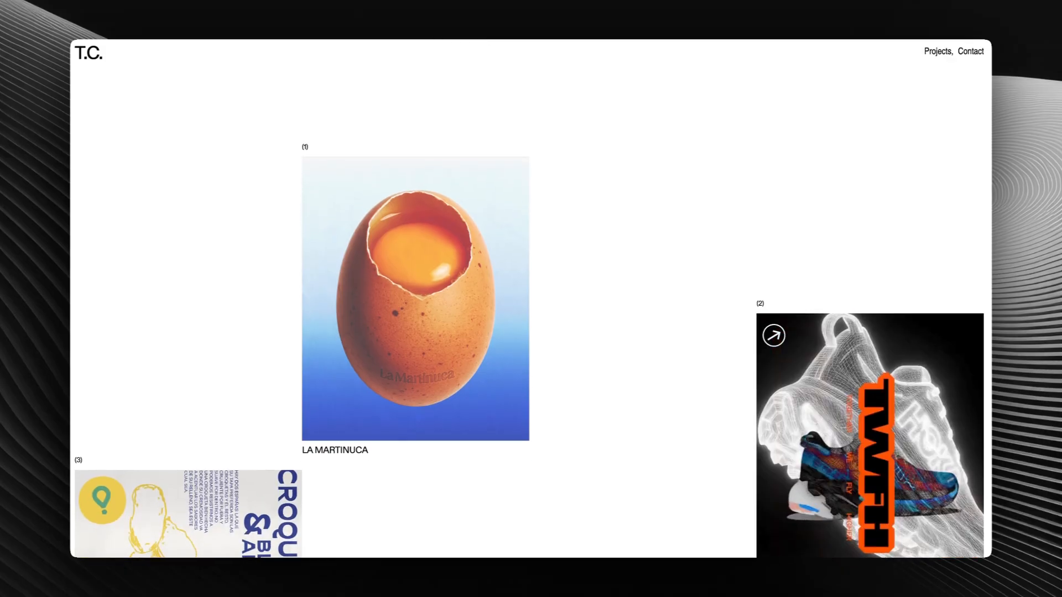
scroll(down, 3)
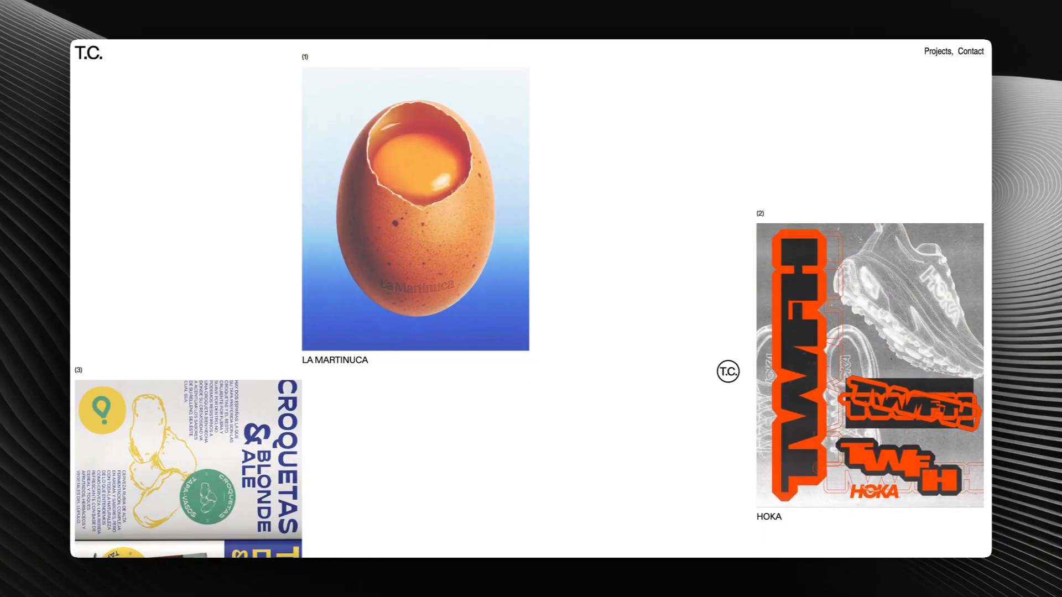
scroll(down, 3)
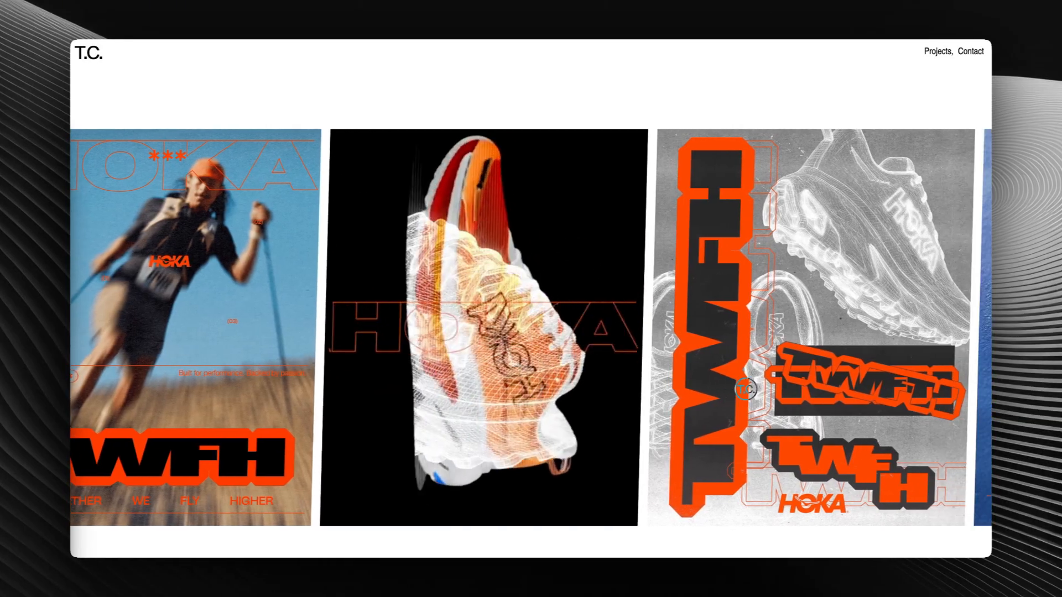
Scroll sideways through the HOKA project's orange WFH shoe poster gallery.
scroll(right, 3)
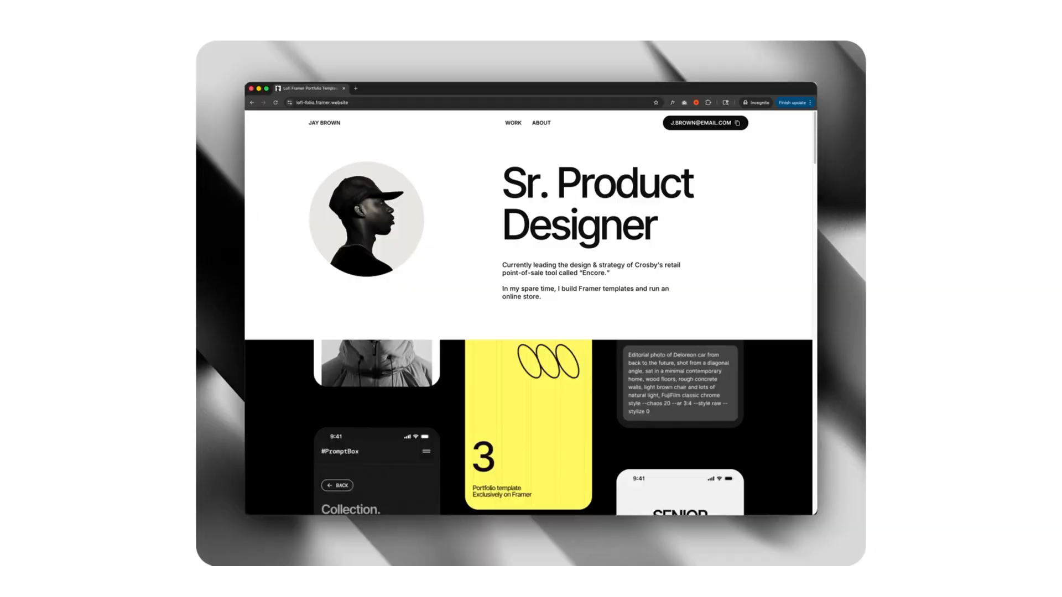
Scroll the Lofi template past its Sr. Product Designer intro to the phone-screen showcase.
scroll(down, 3)
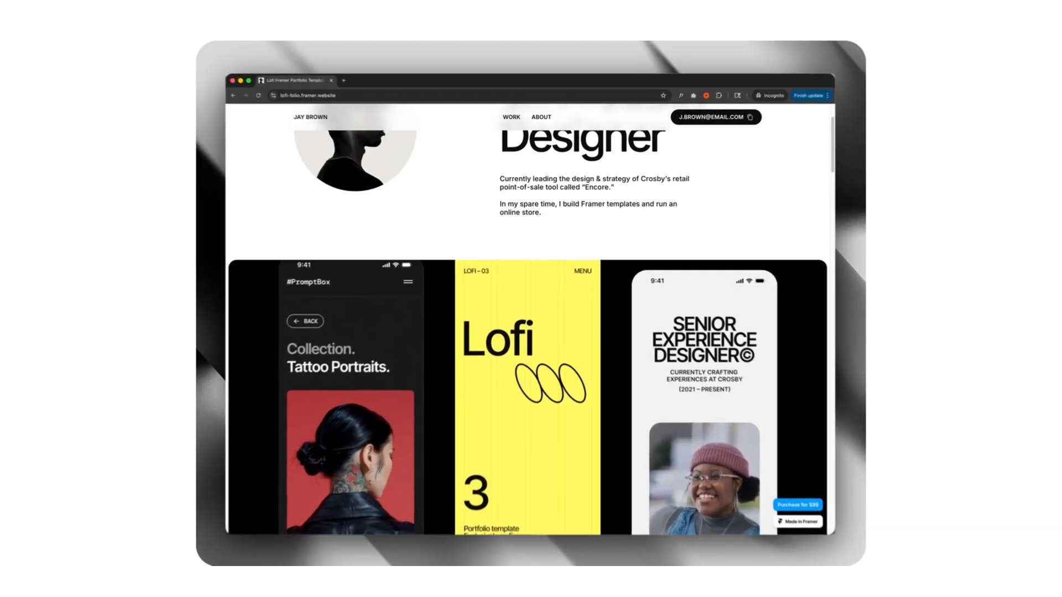
scroll(down, 3)
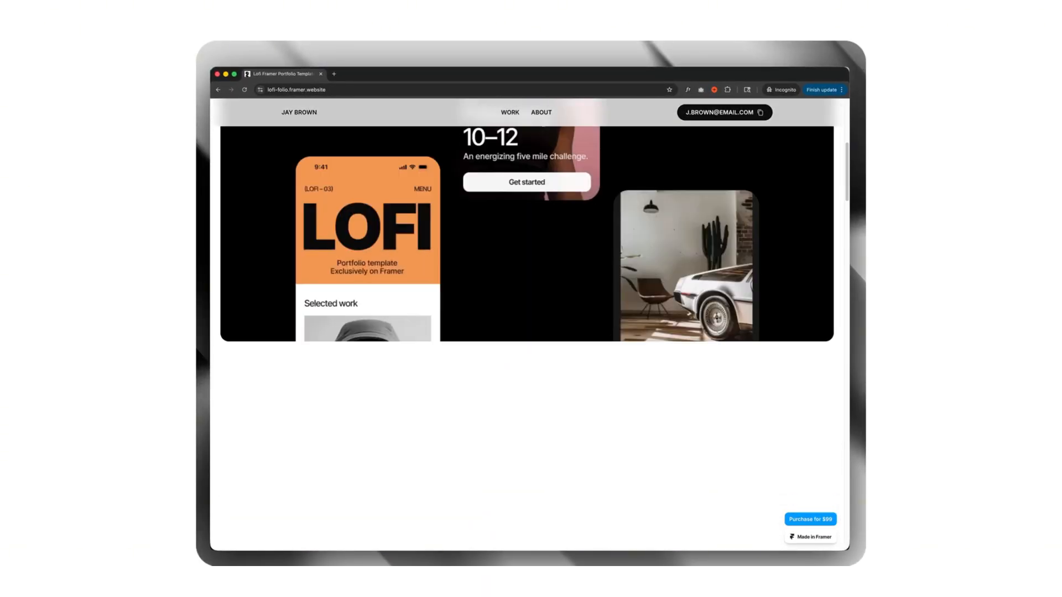